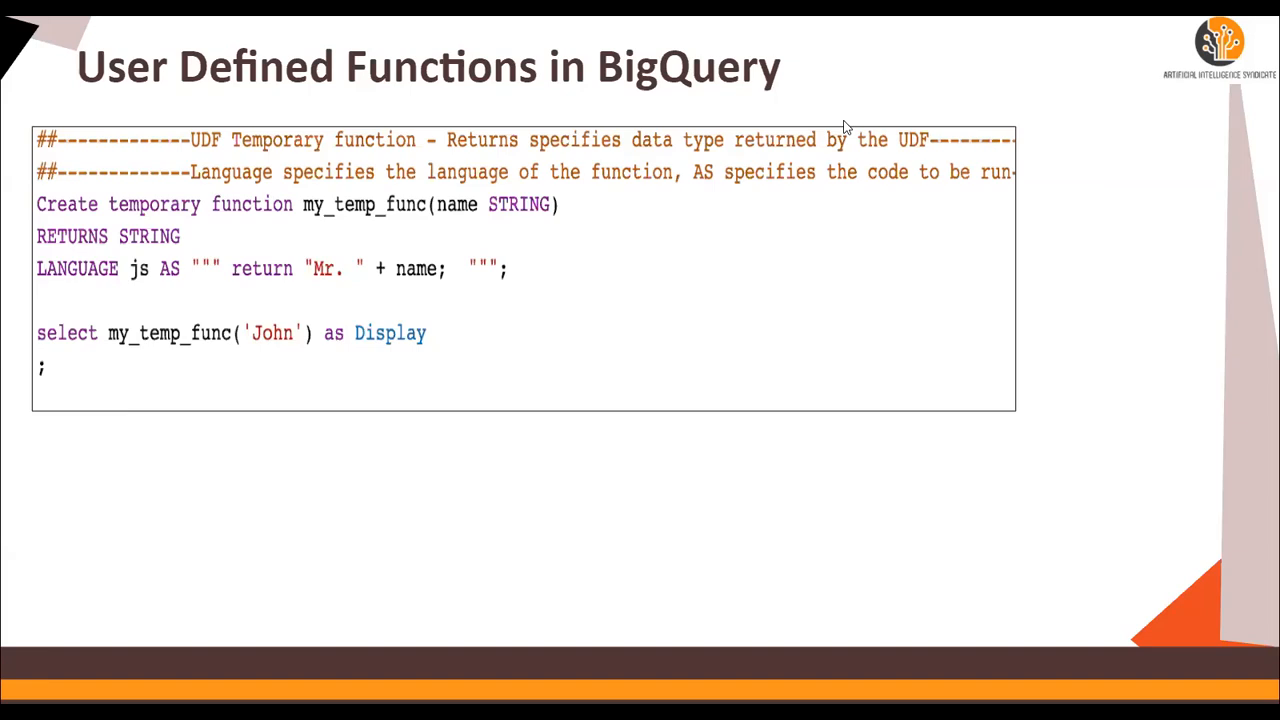
mouse_move(680, 67)
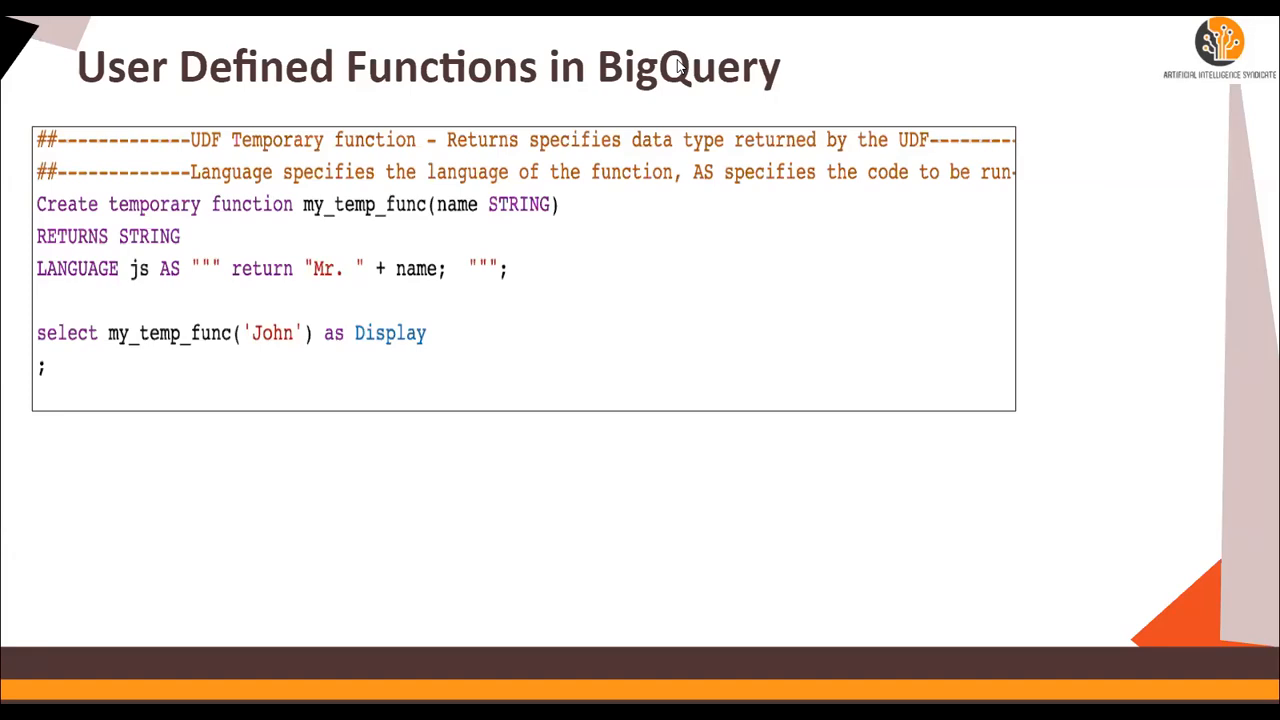
mouse_move(263, 221)
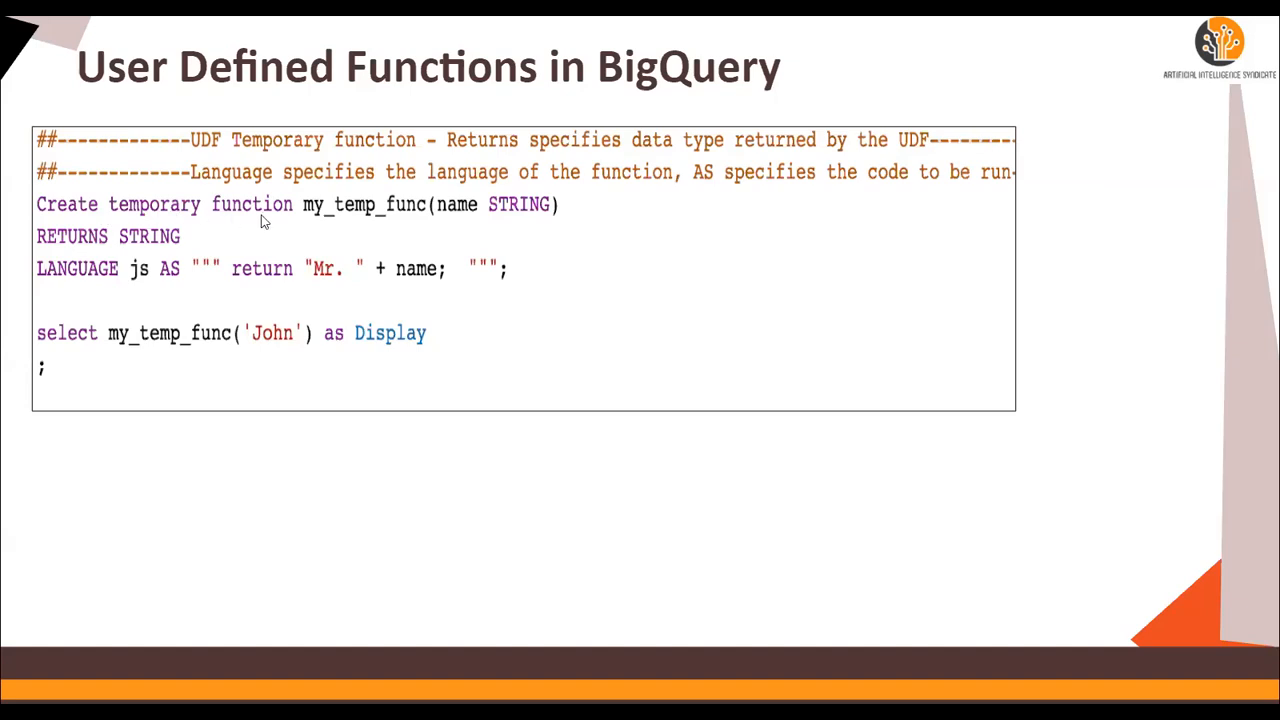
mouse_move(415, 227)
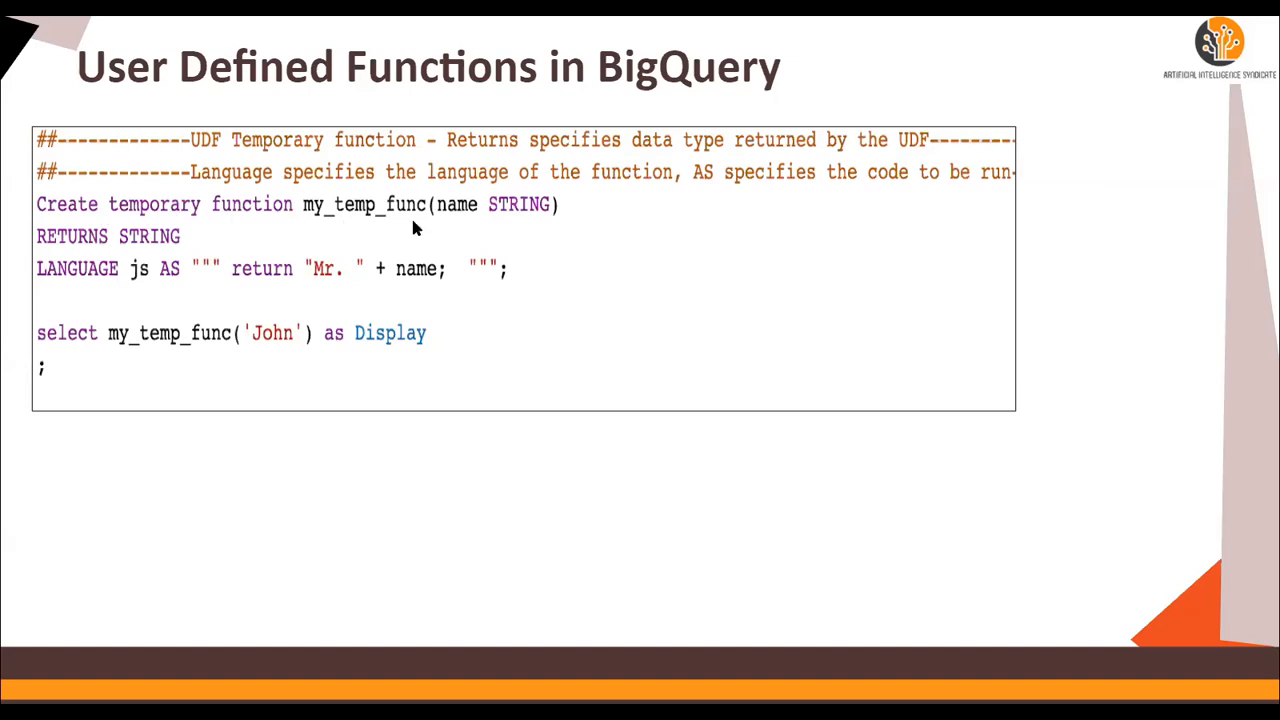
mouse_move(338, 222)
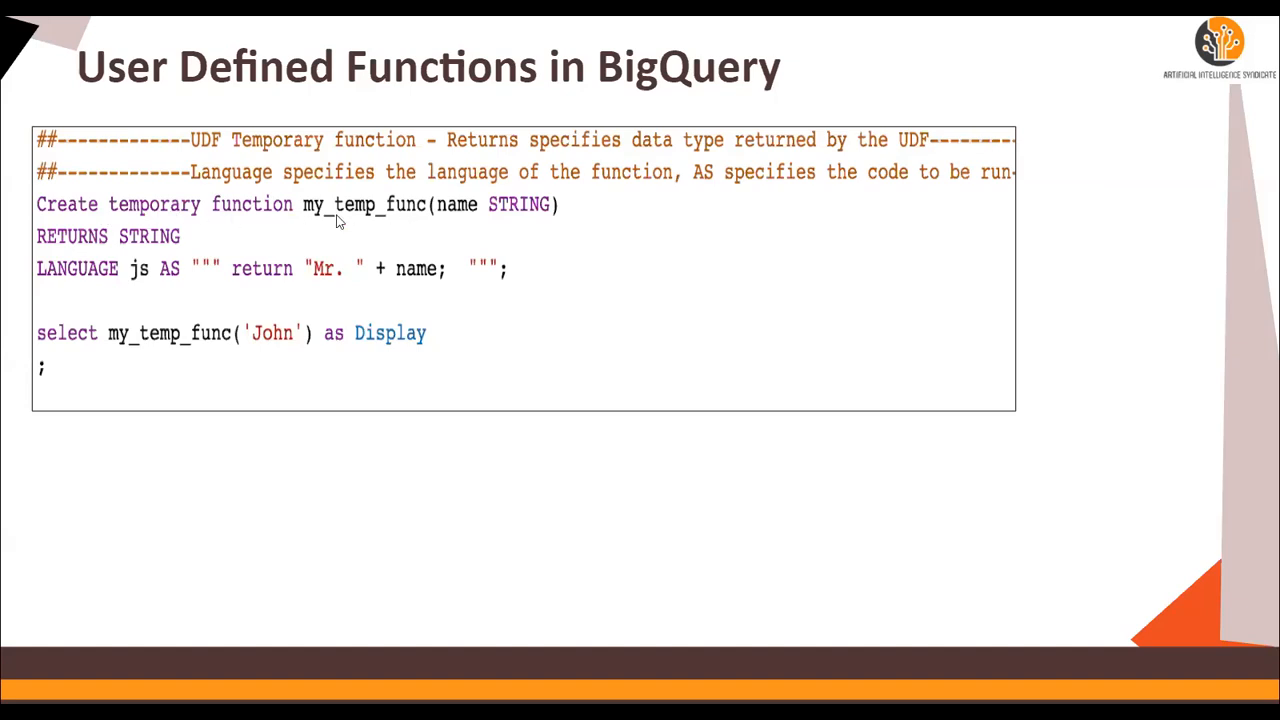
mouse_move(518, 217)
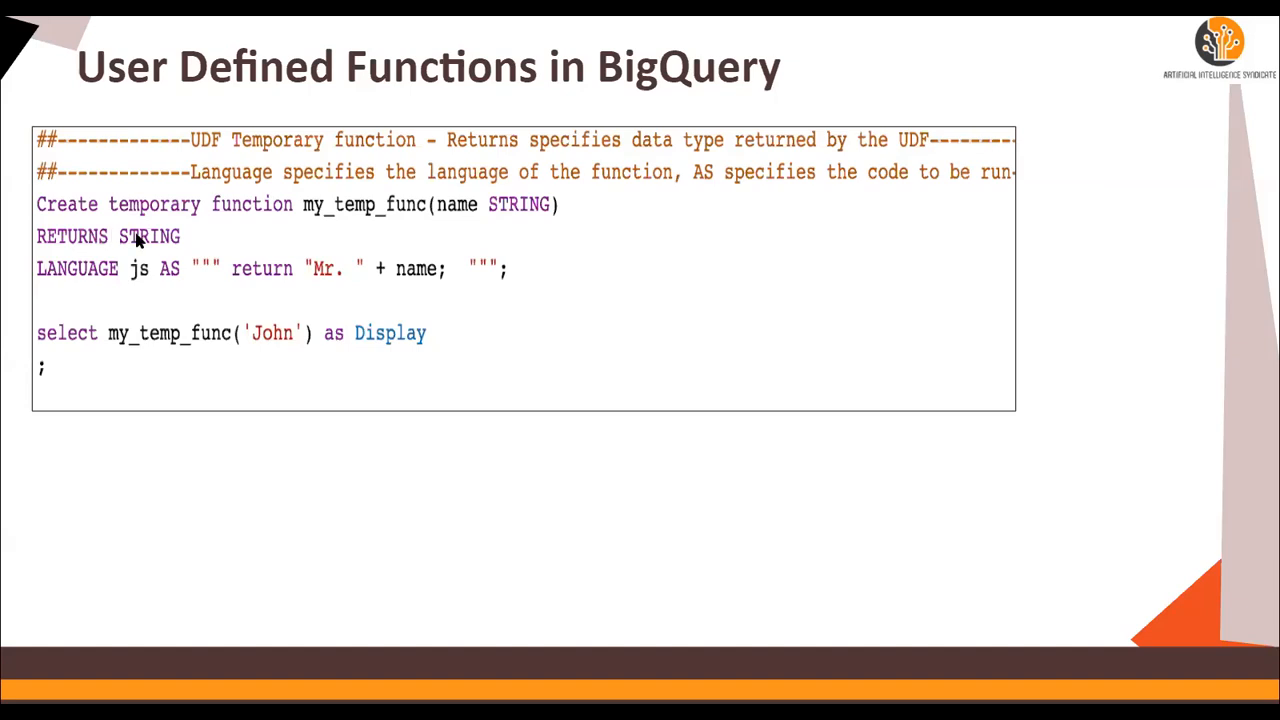
mouse_move(84, 274)
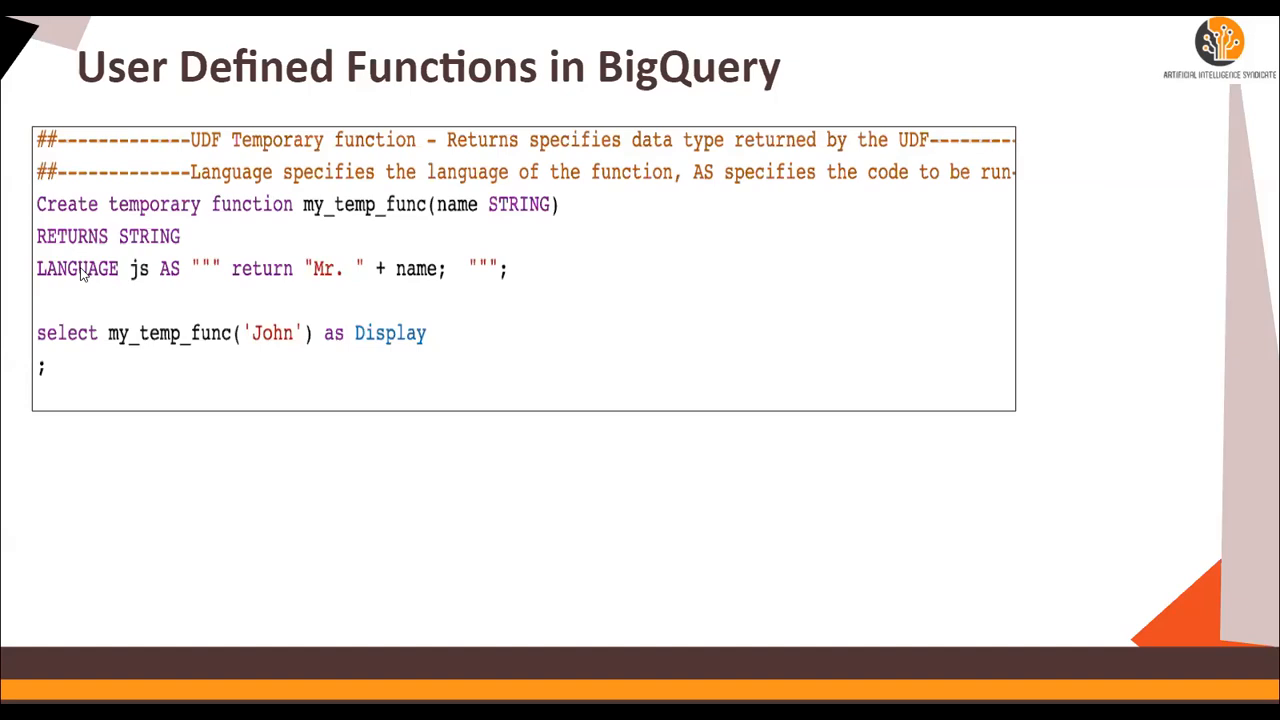
mouse_move(416, 288)
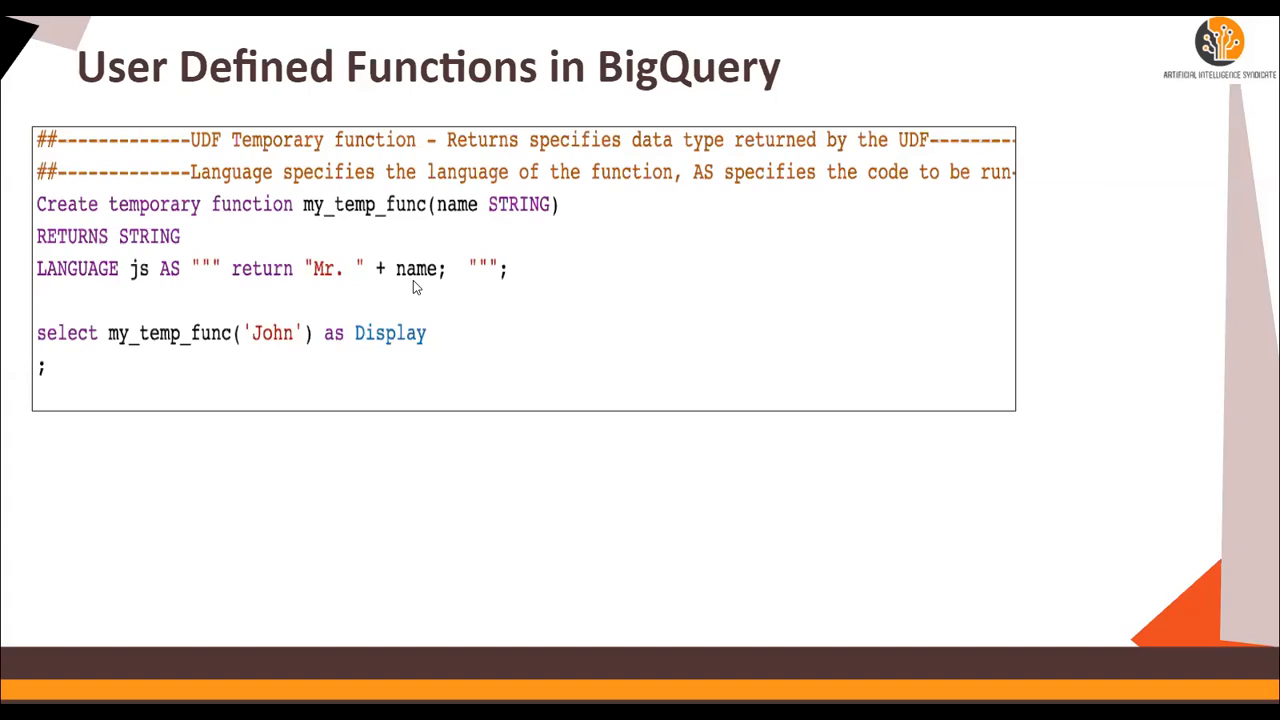
mouse_move(70, 345)
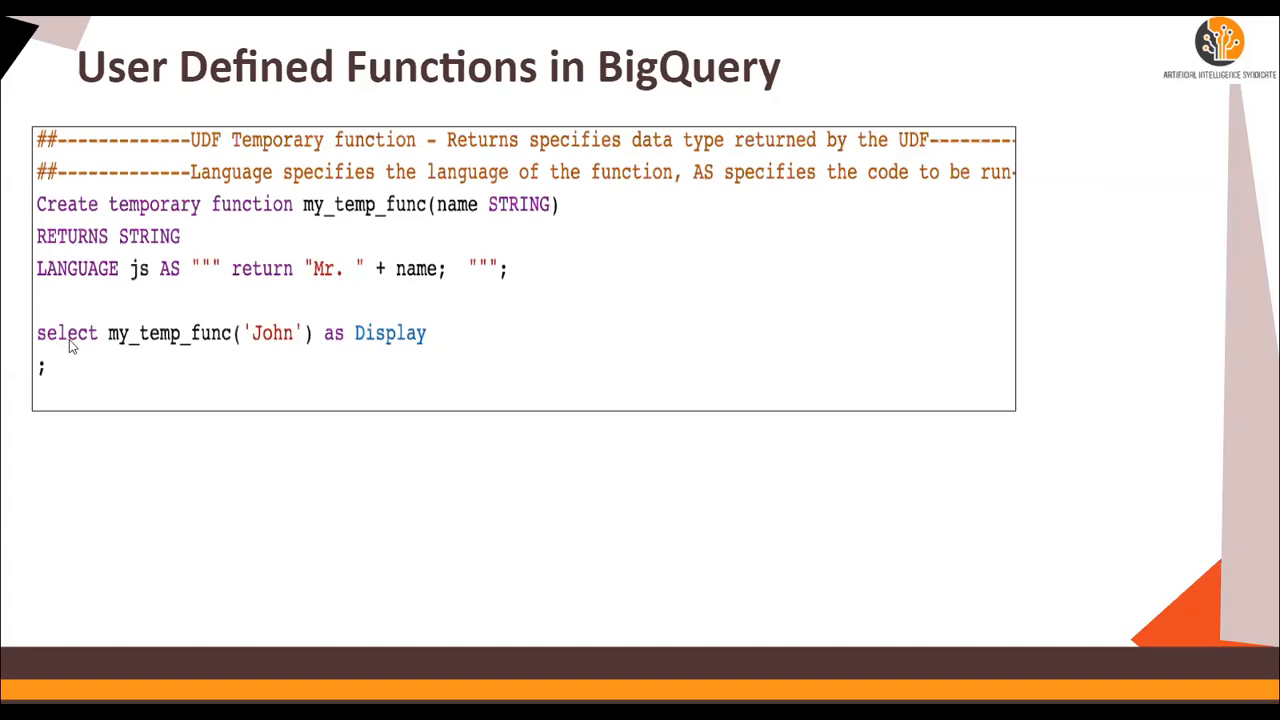
mouse_move(344, 228)
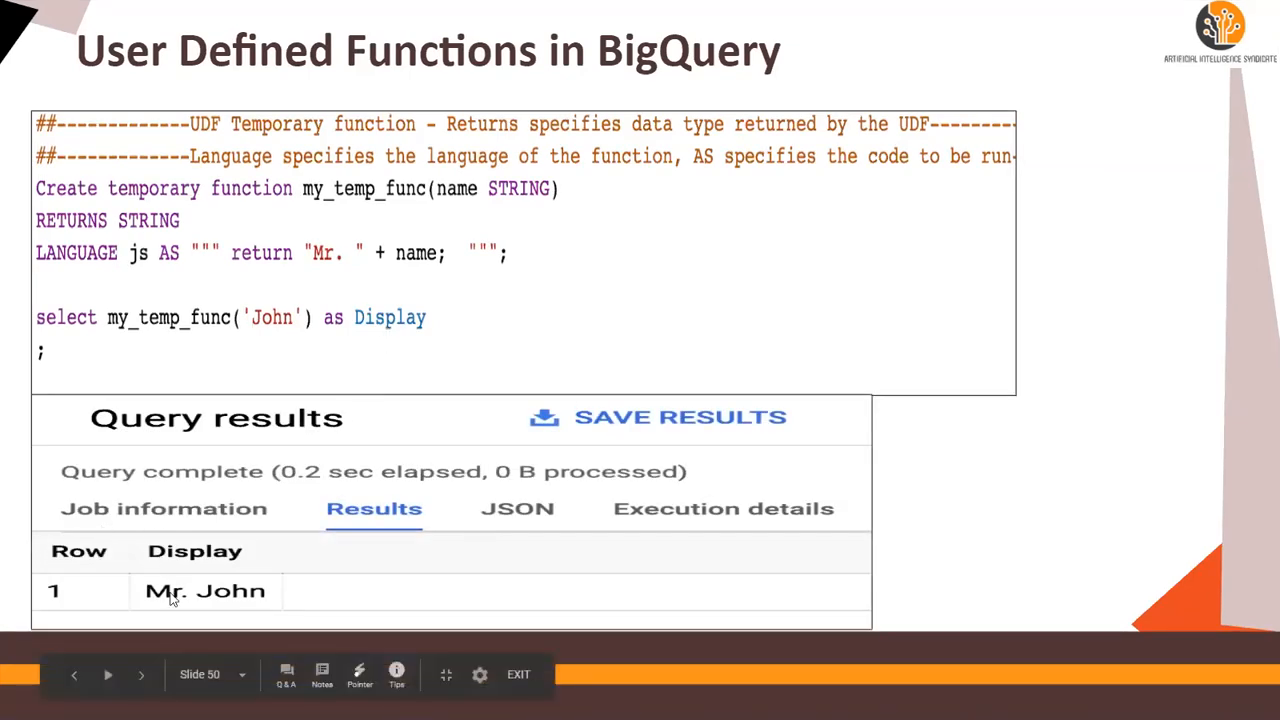
mouse_move(250, 595)
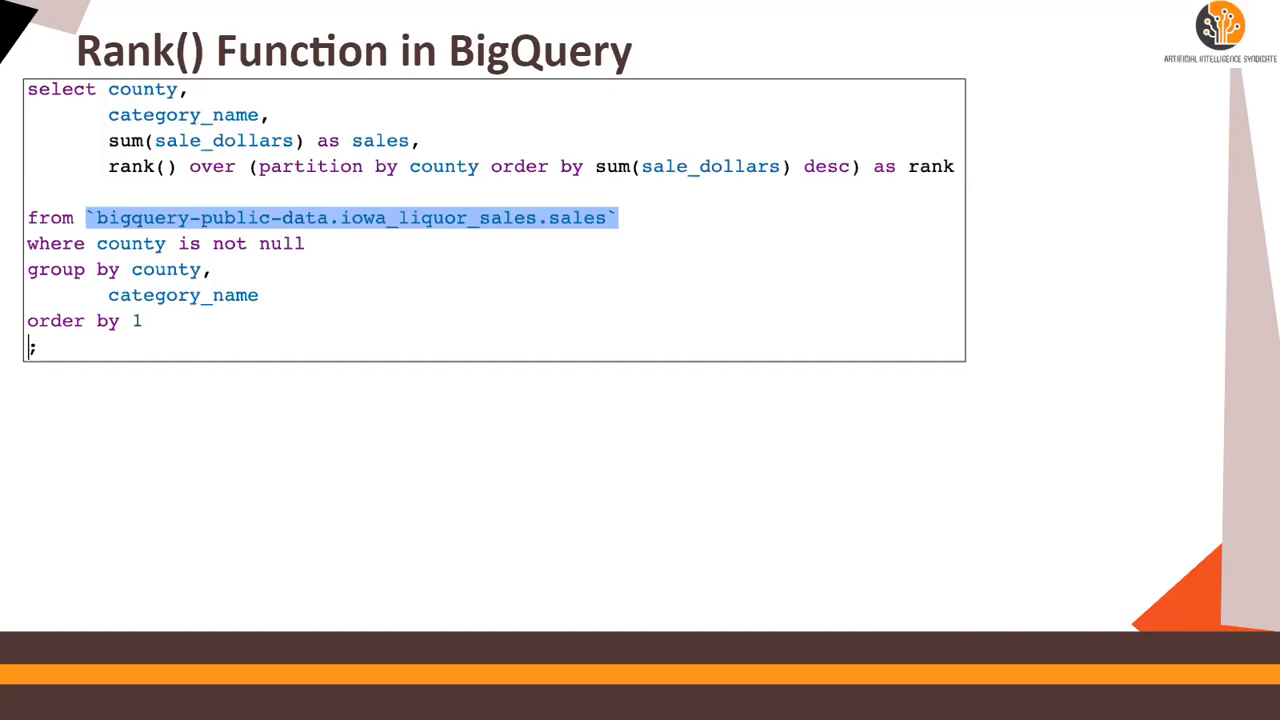
mouse_move(405, 235)
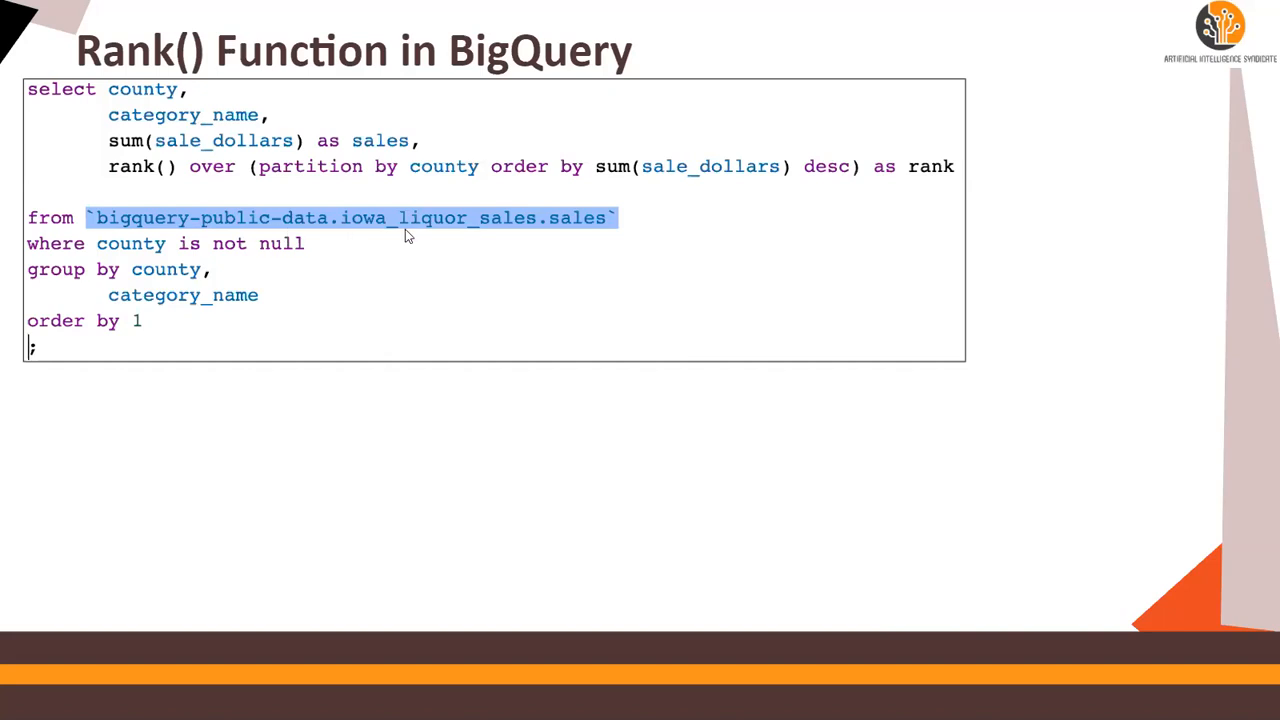
mouse_move(223, 146)
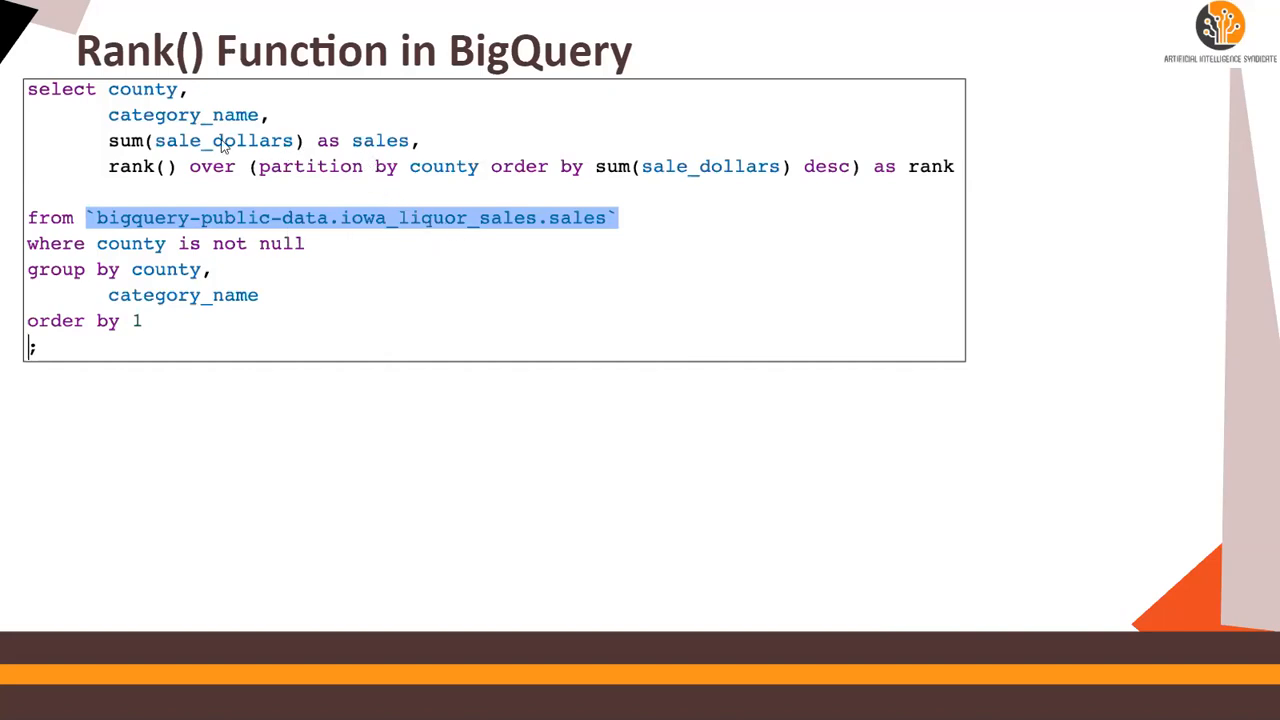
mouse_move(222, 143)
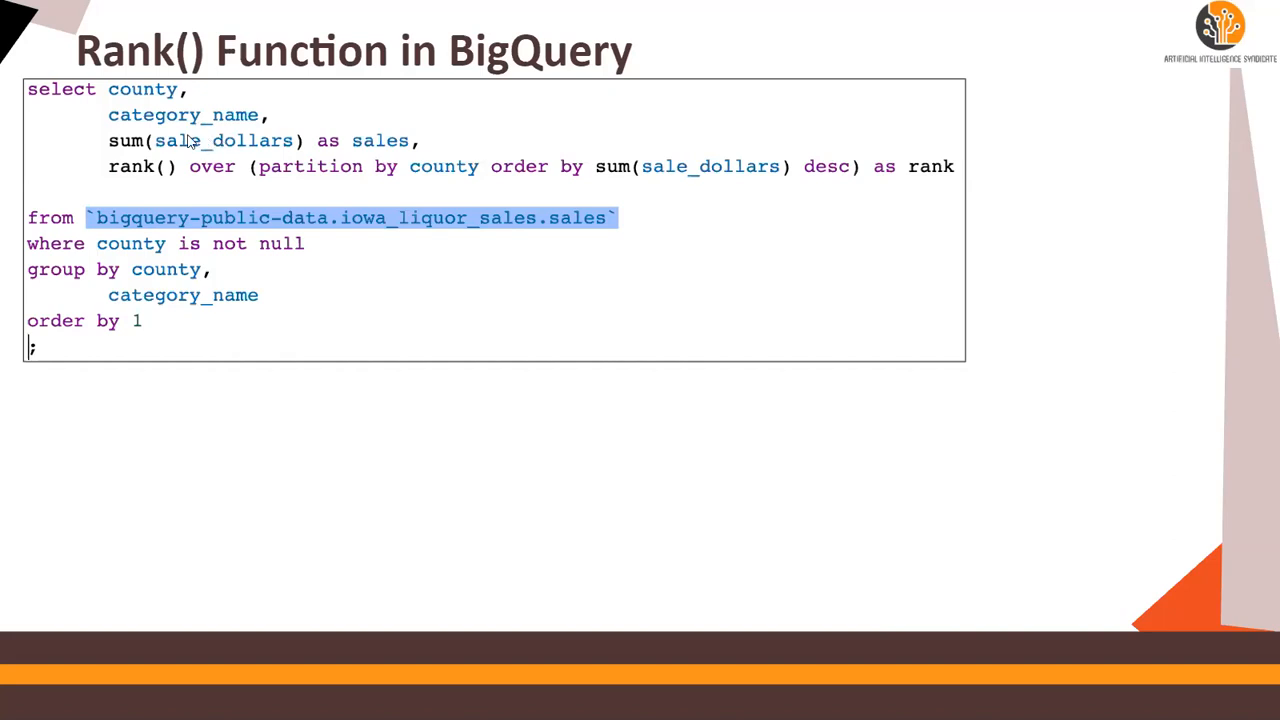
mouse_move(226, 130)
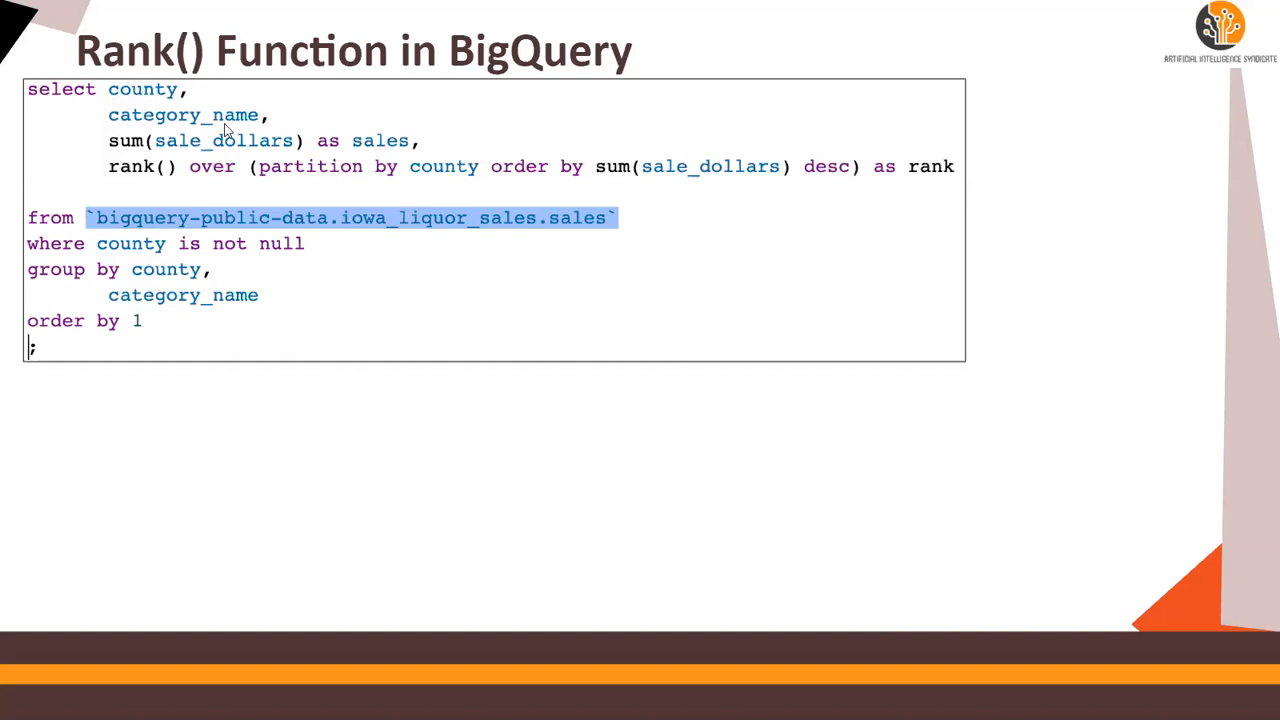
mouse_move(113, 181)
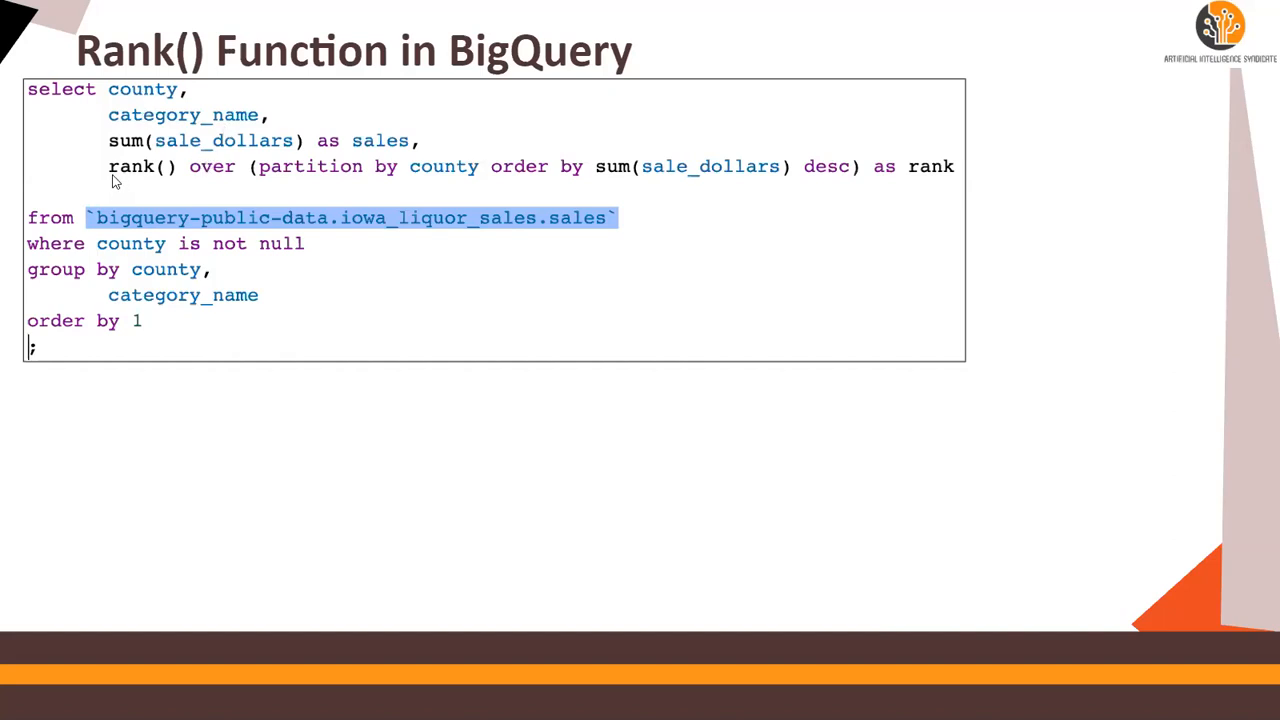
mouse_move(183, 190)
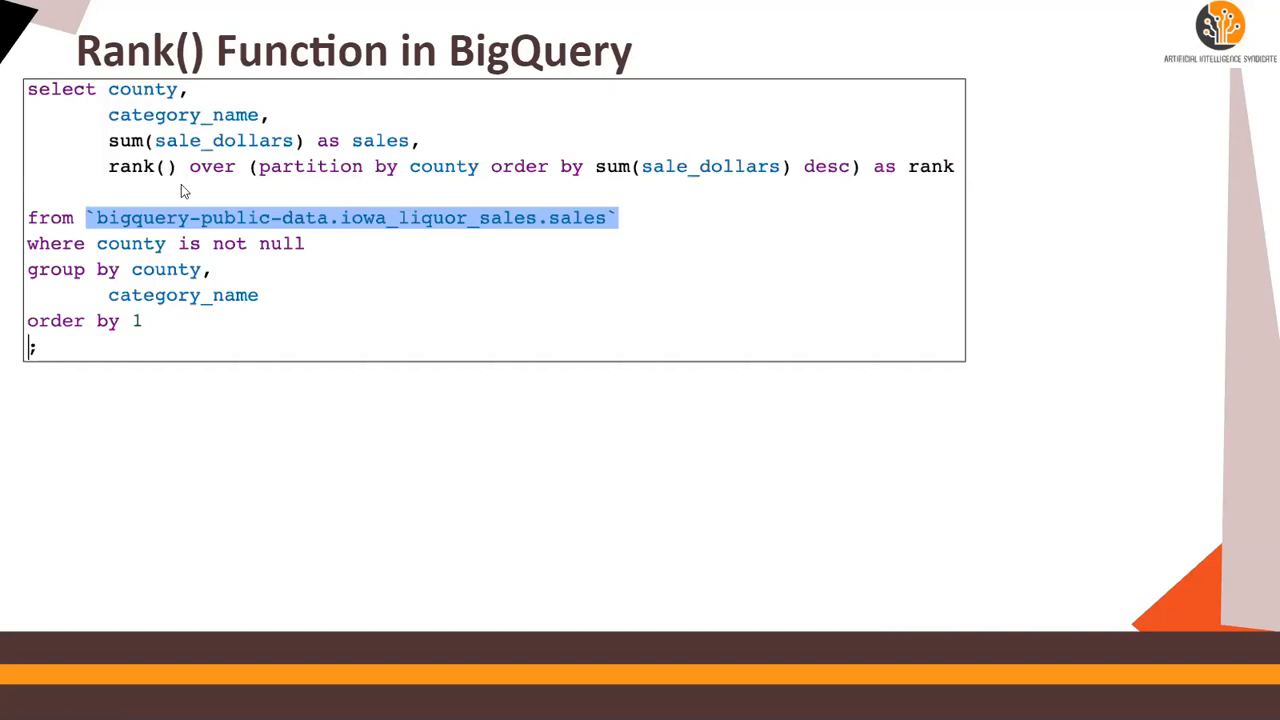
mouse_move(304, 185)
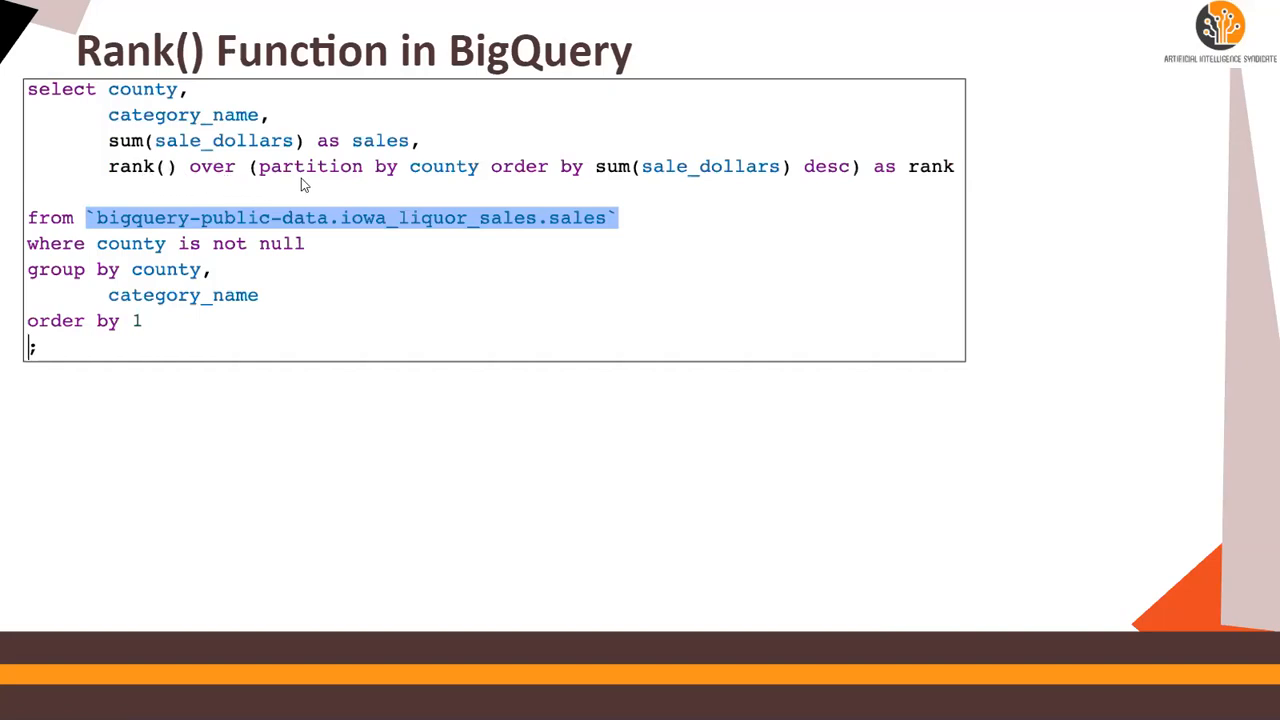
mouse_move(418, 183)
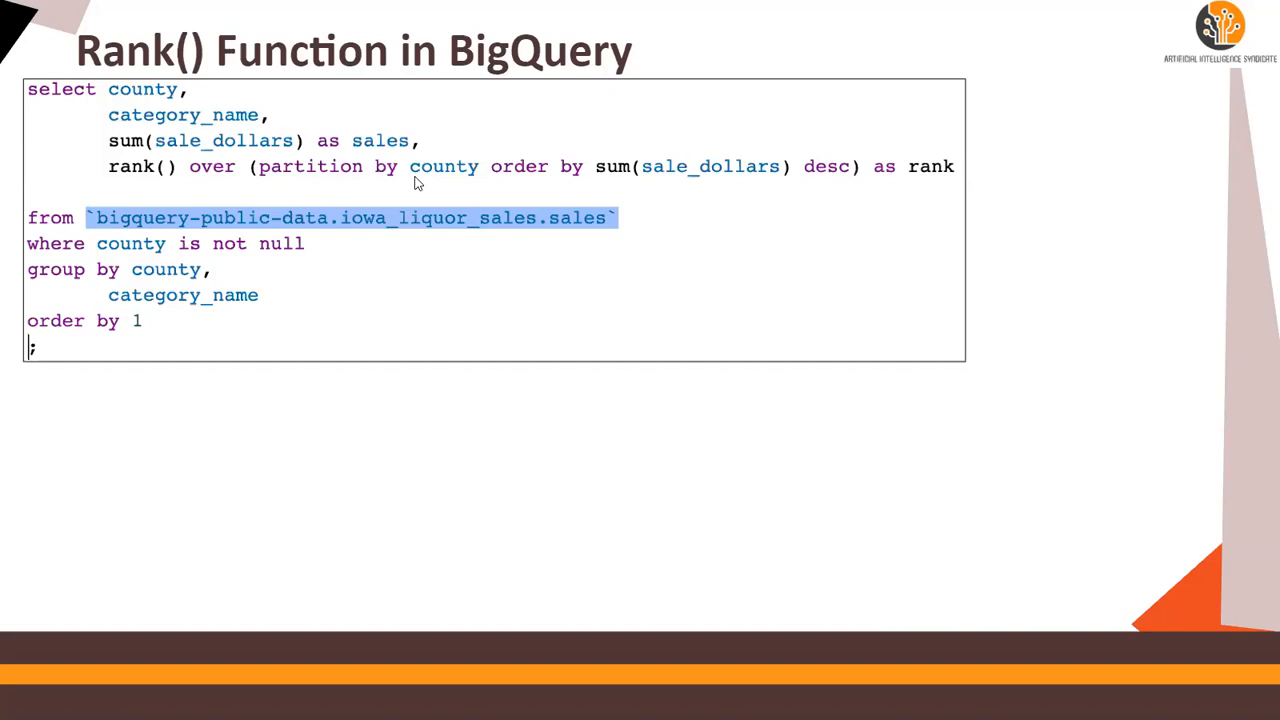
mouse_move(462, 170)
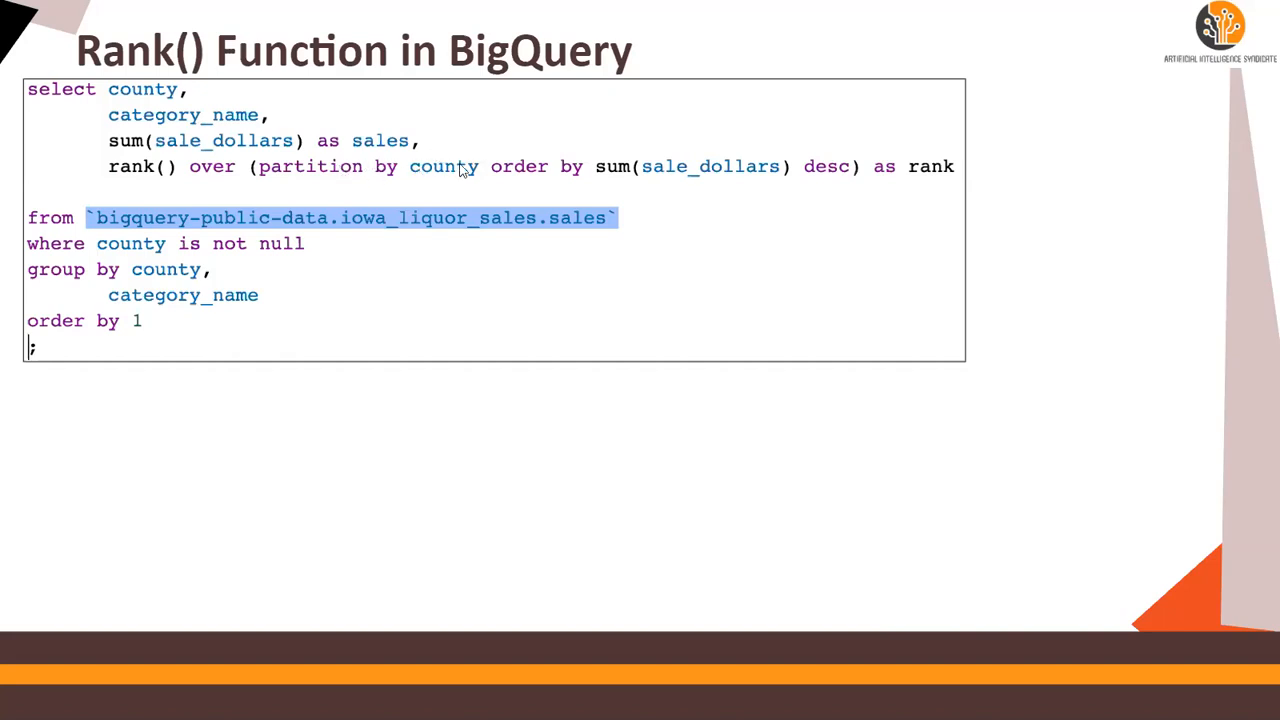
mouse_move(575, 172)
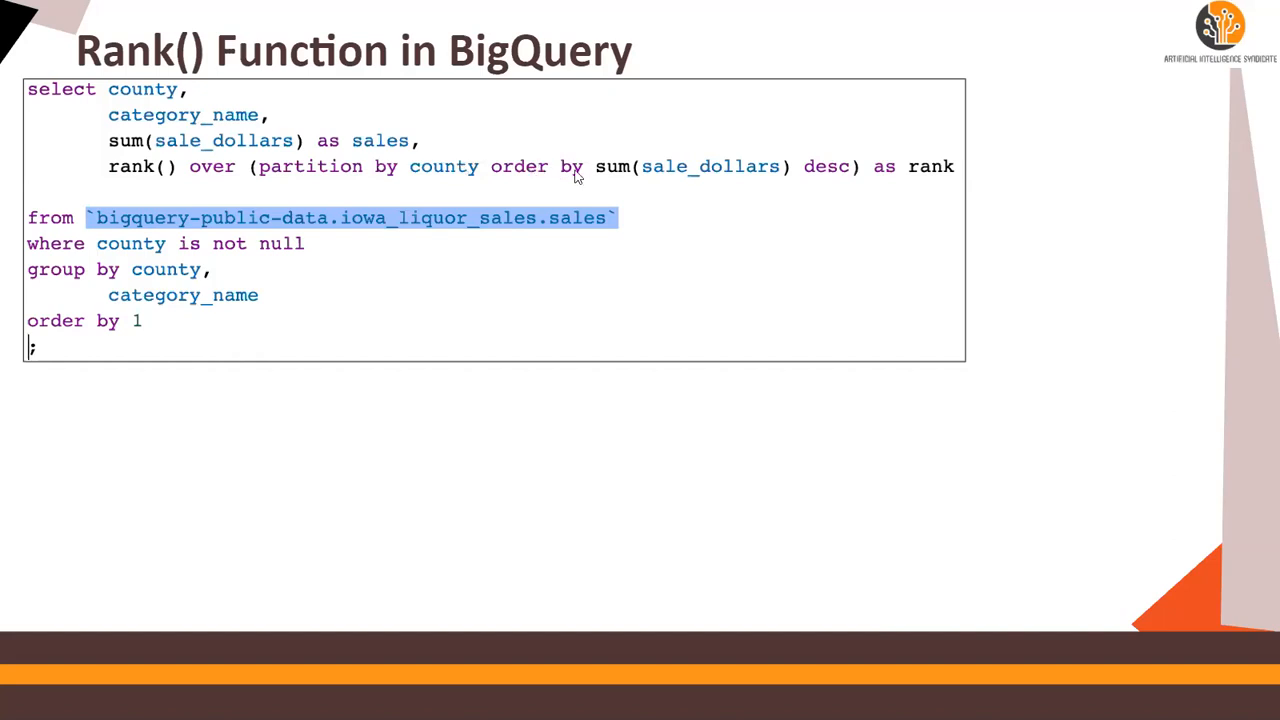
mouse_move(232, 137)
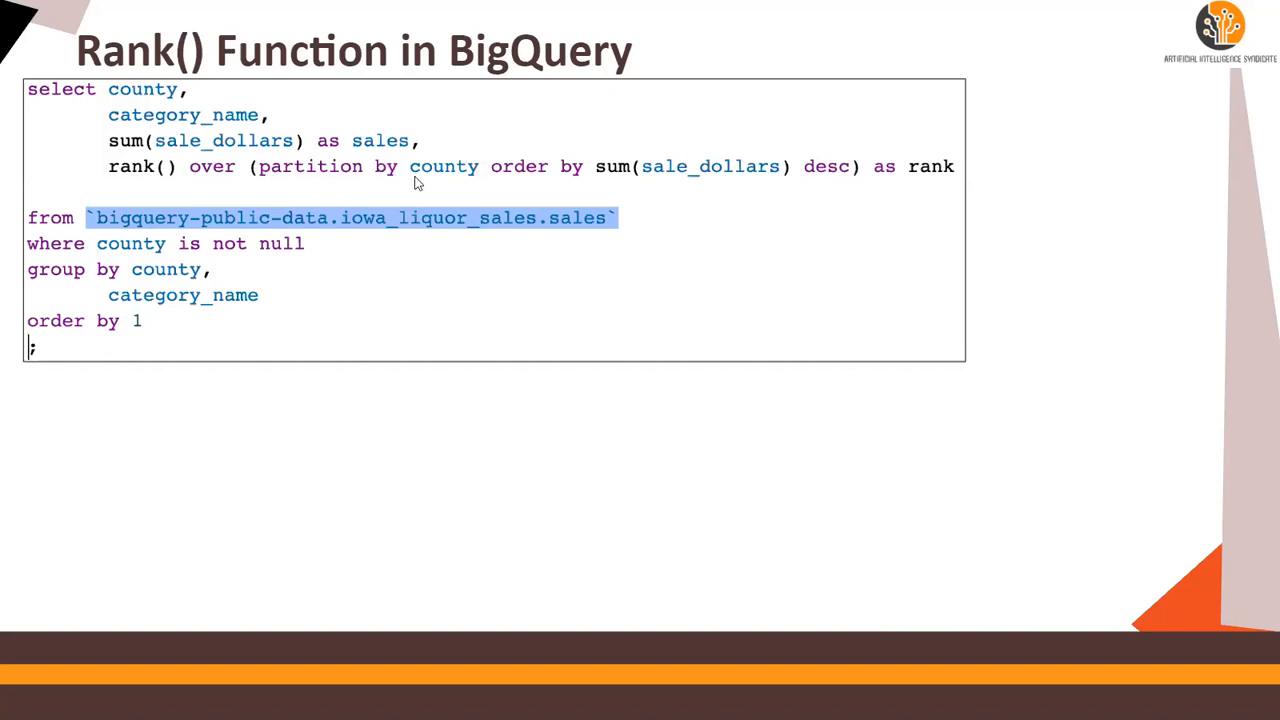
mouse_move(827, 176)
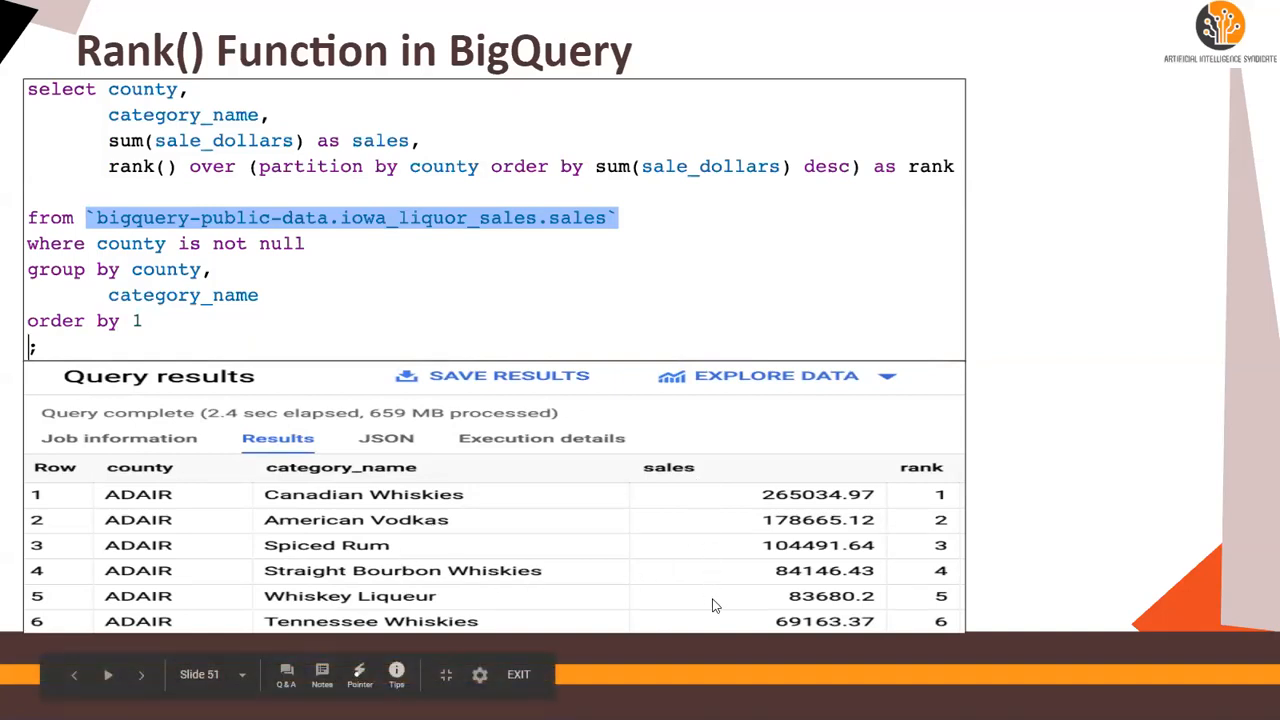
mouse_move(730, 610)
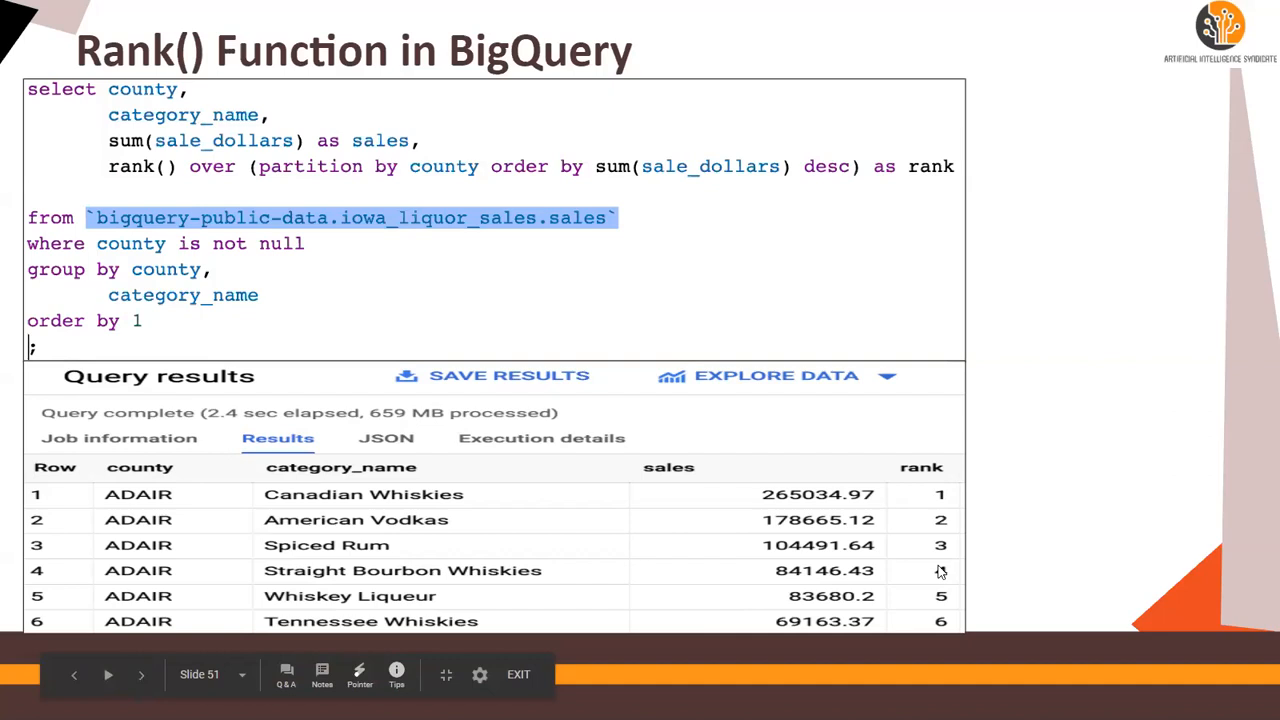
mouse_move(1047, 441)
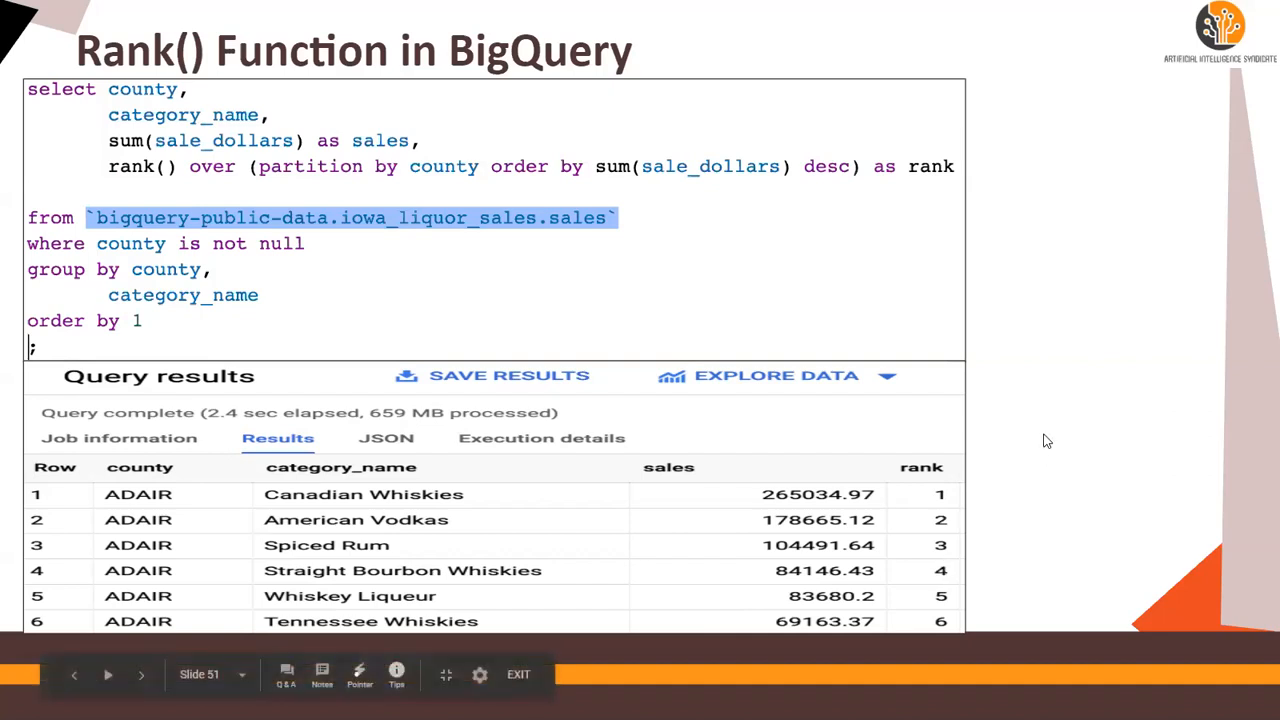
click(141, 674)
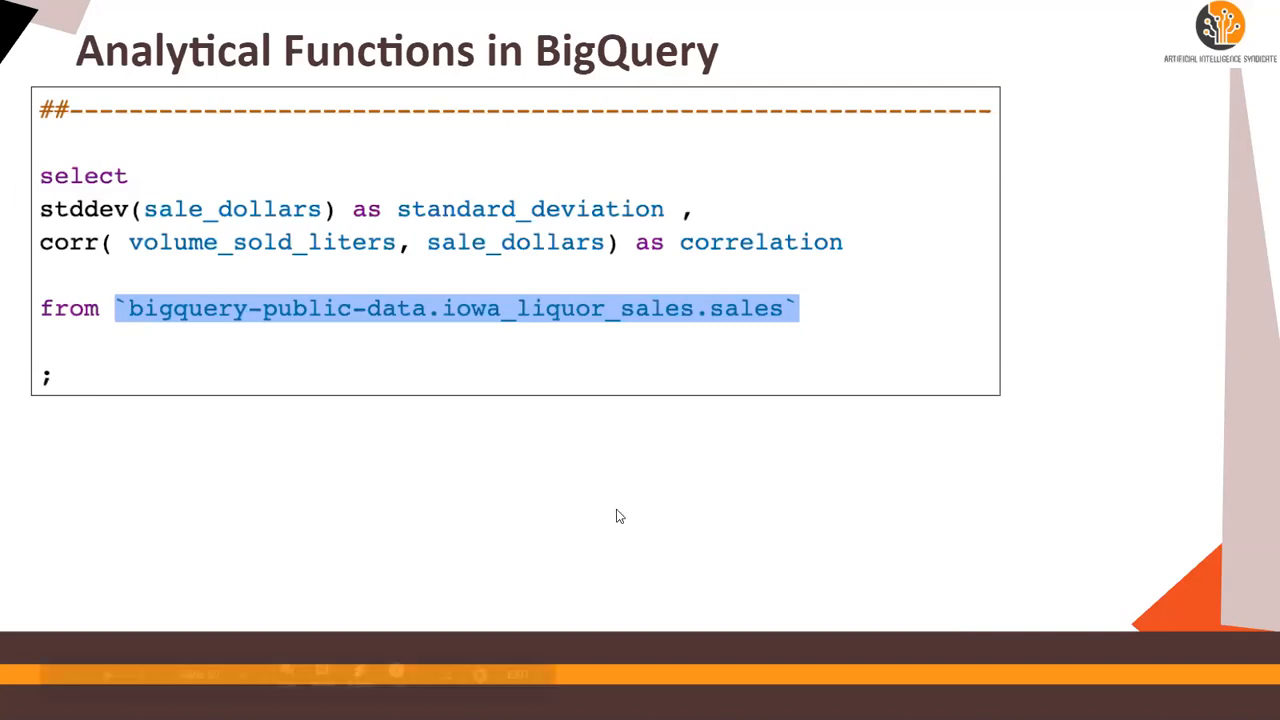
mouse_move(155, 269)
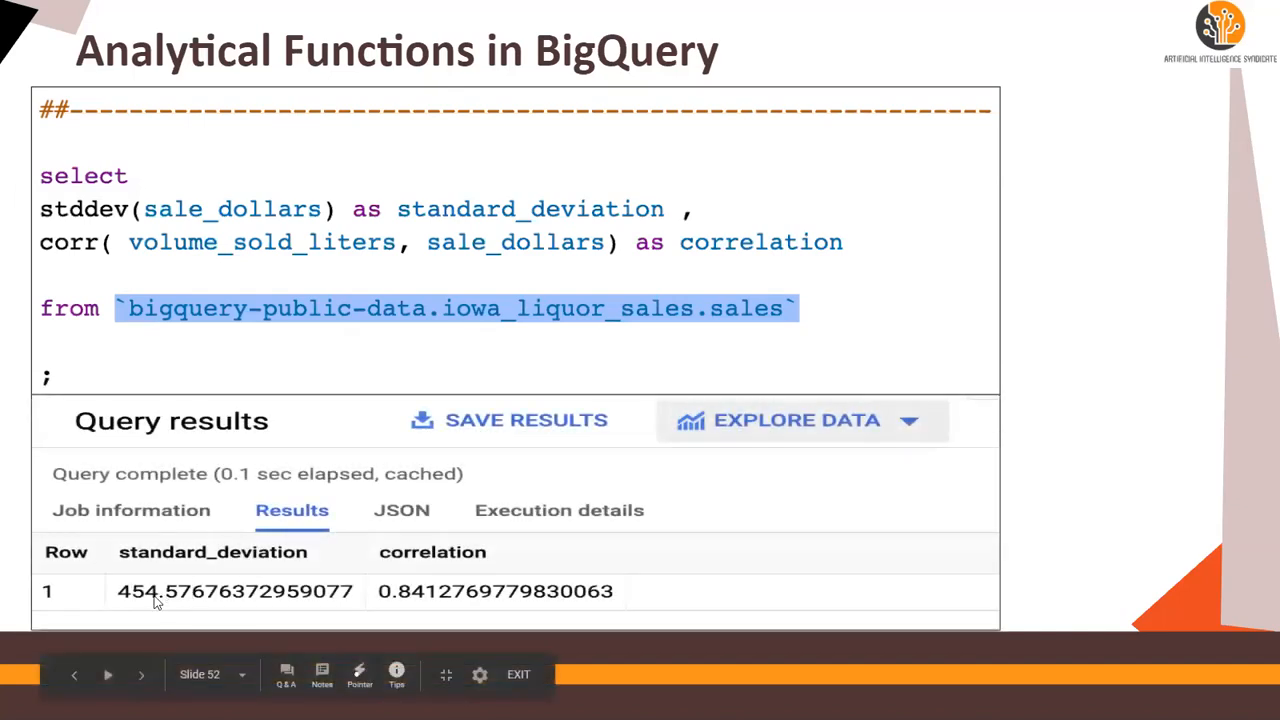
mouse_move(220, 305)
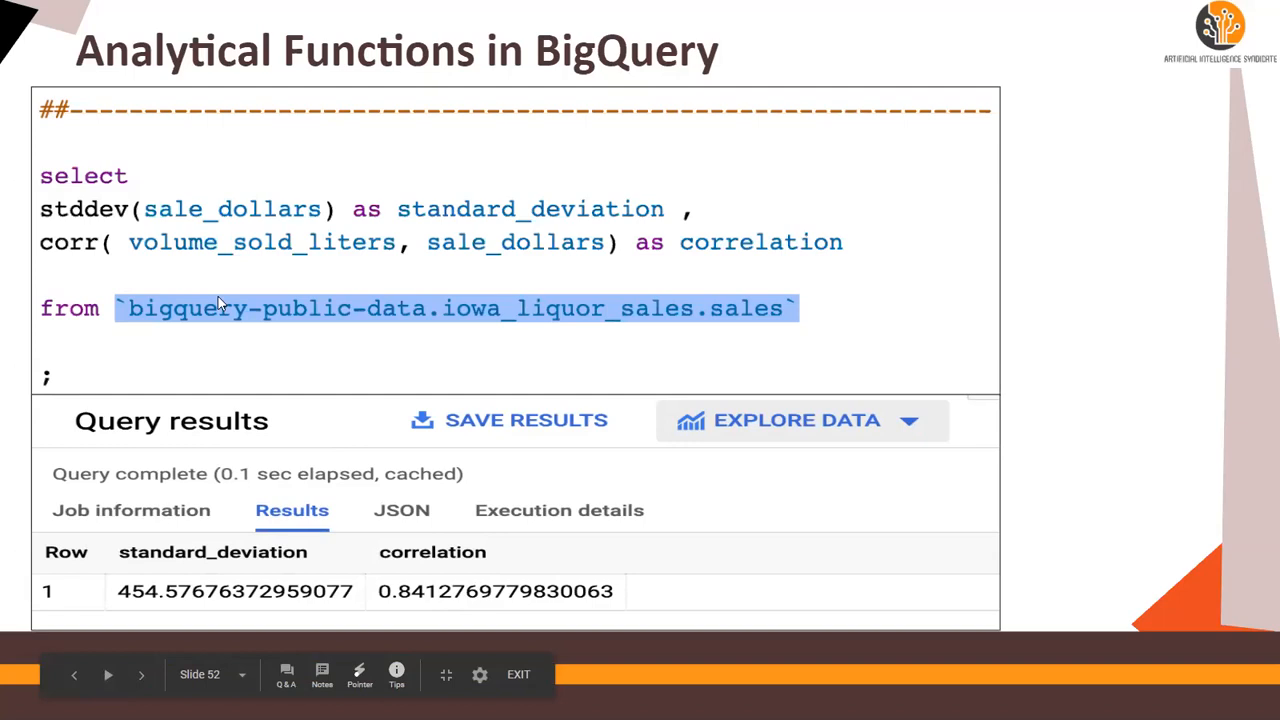
mouse_move(405, 608)
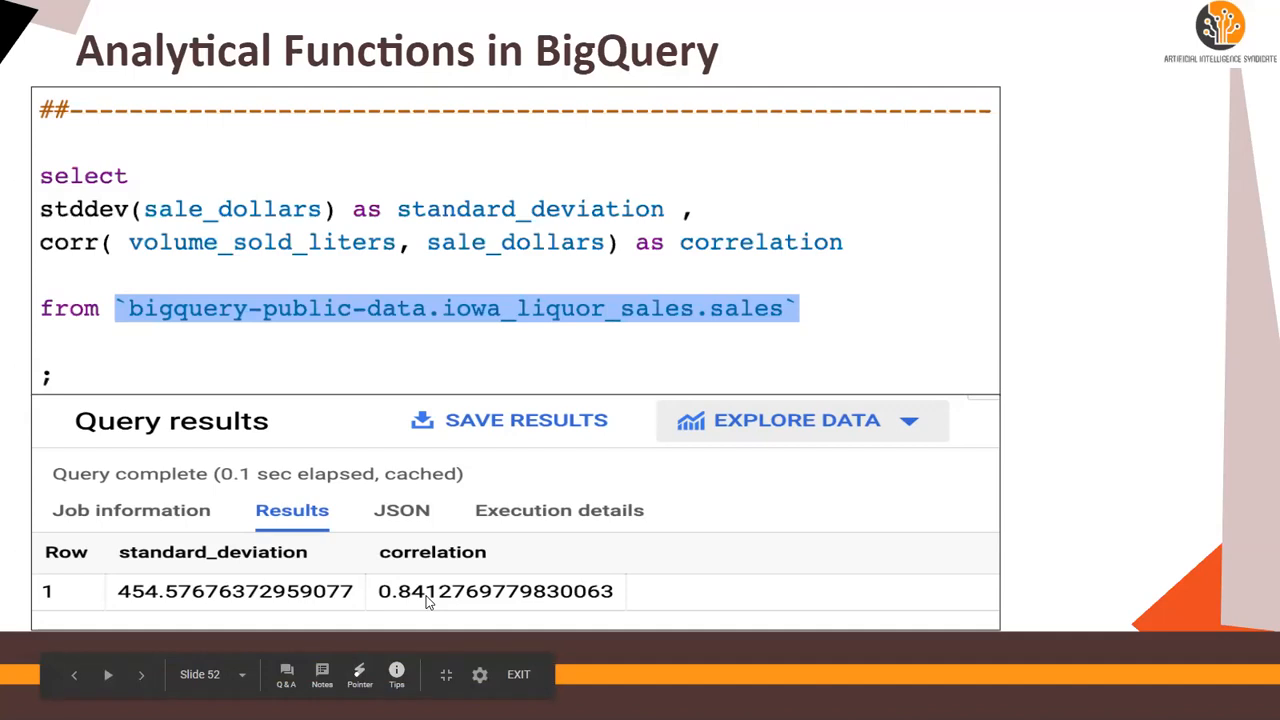
mouse_move(445, 80)
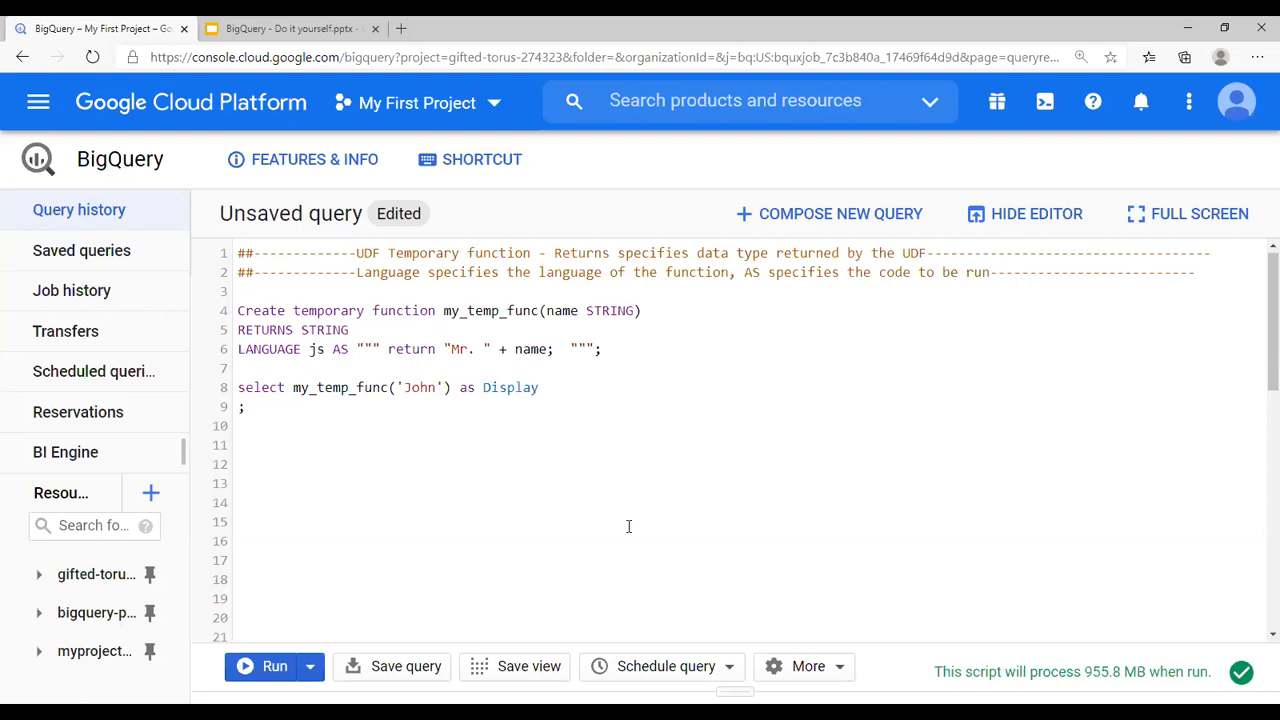
mouse_move(614, 504)
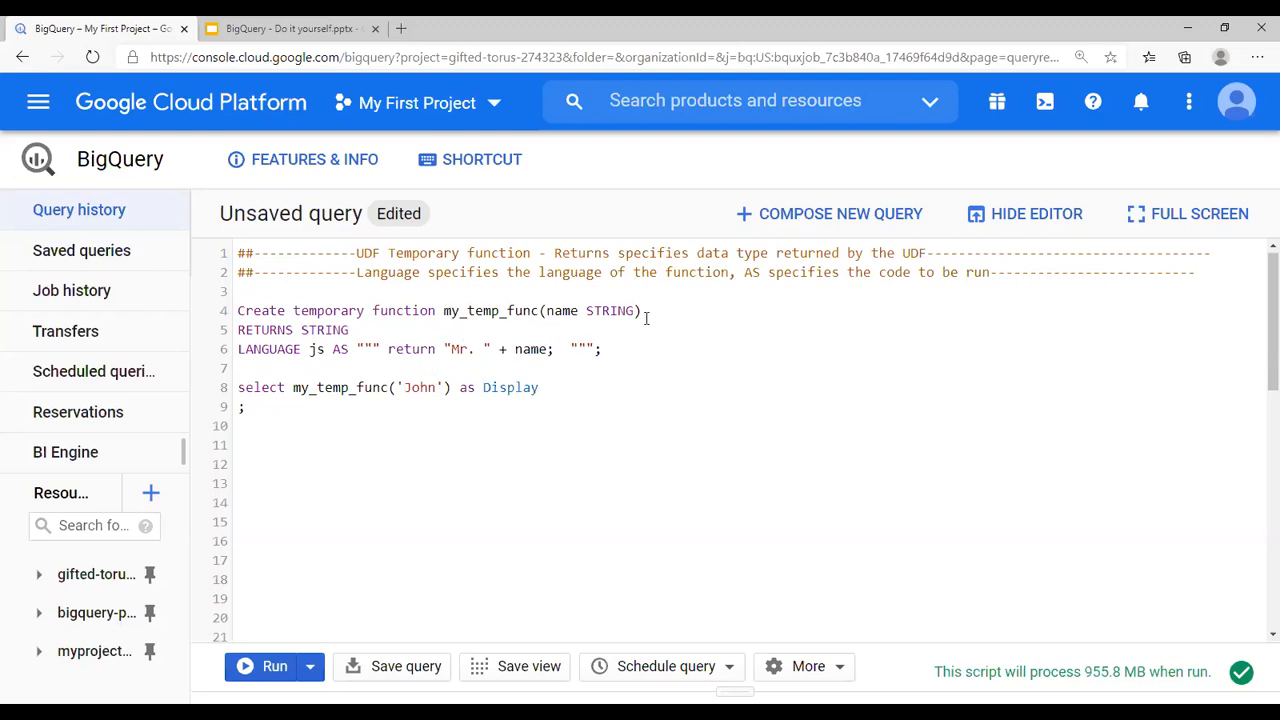
Select and run the temporary UDF query, returning 'Mr. John' in the Display column.
double_click(610, 310)
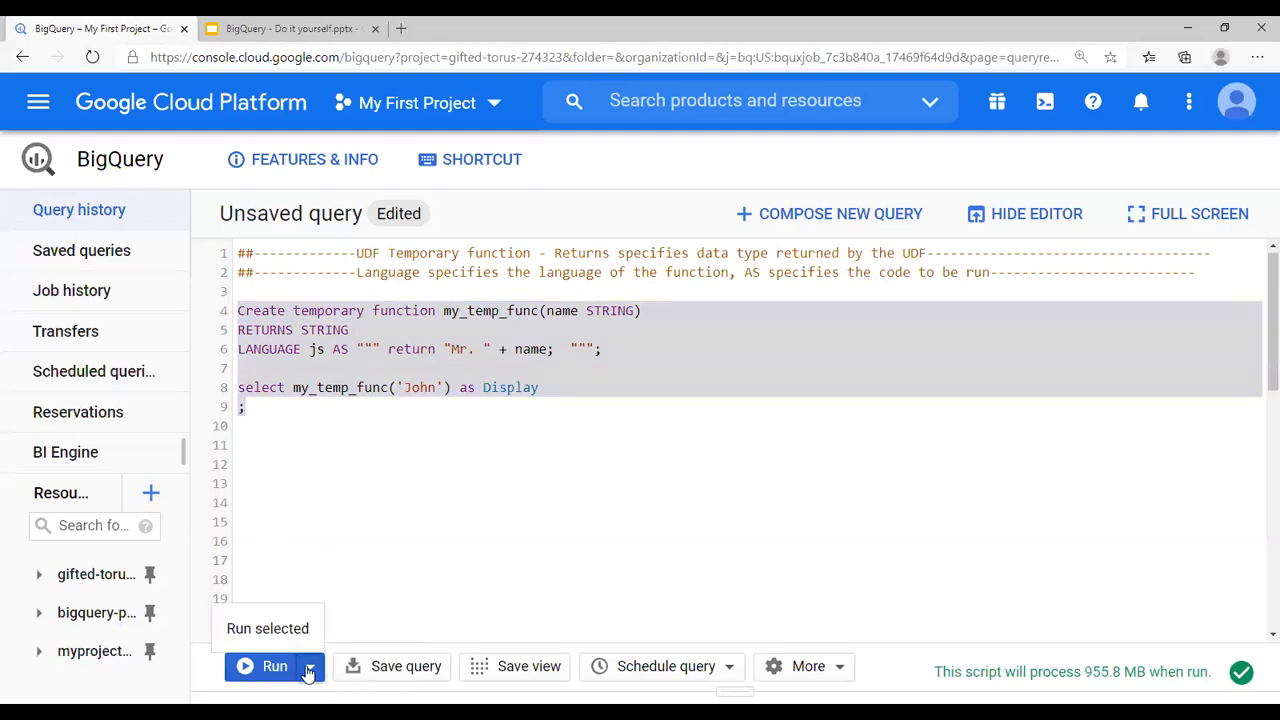
click(274, 666)
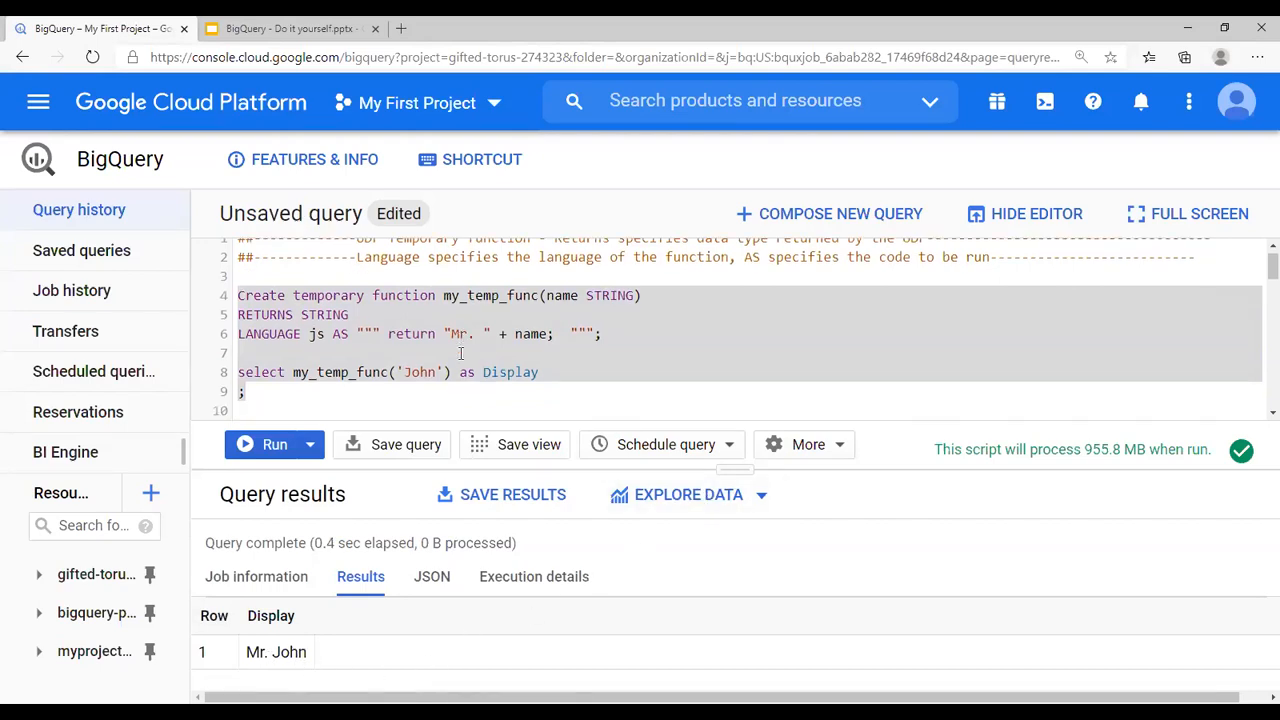
scroll(down, 3)
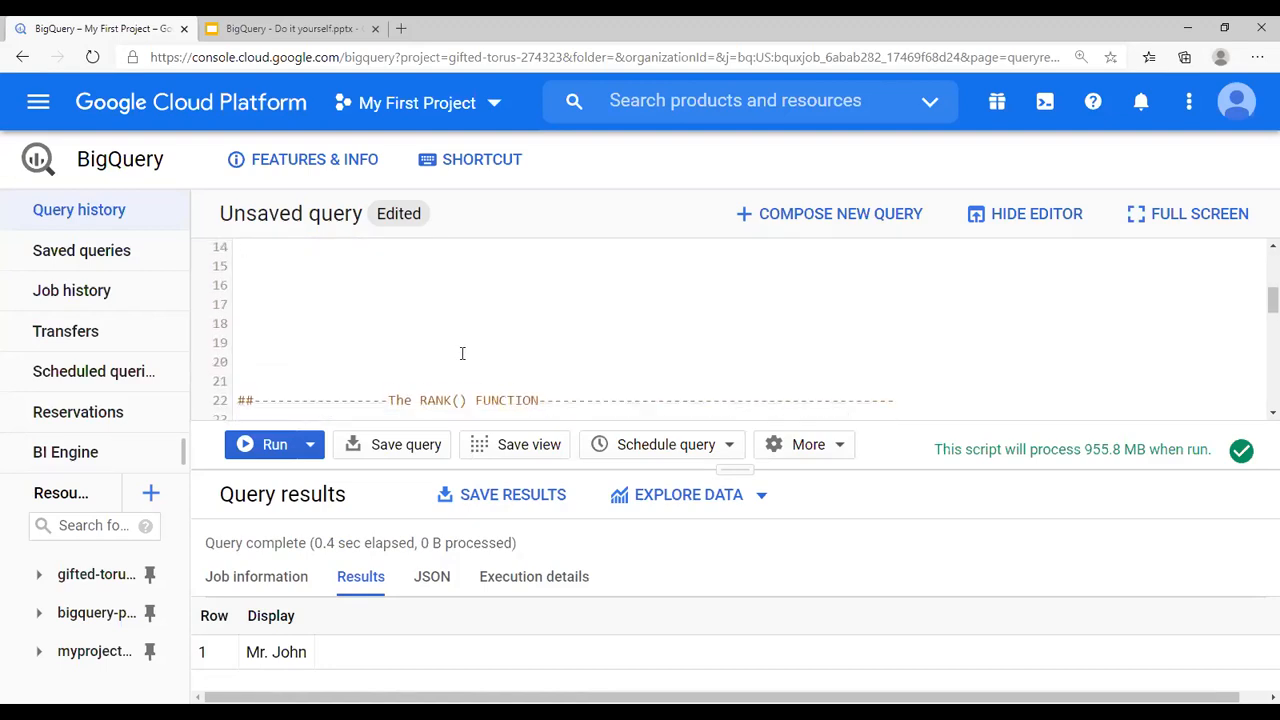
Run the RANK() query and scroll the ADAIR liquor category rankings by sales.
scroll(down, 3)
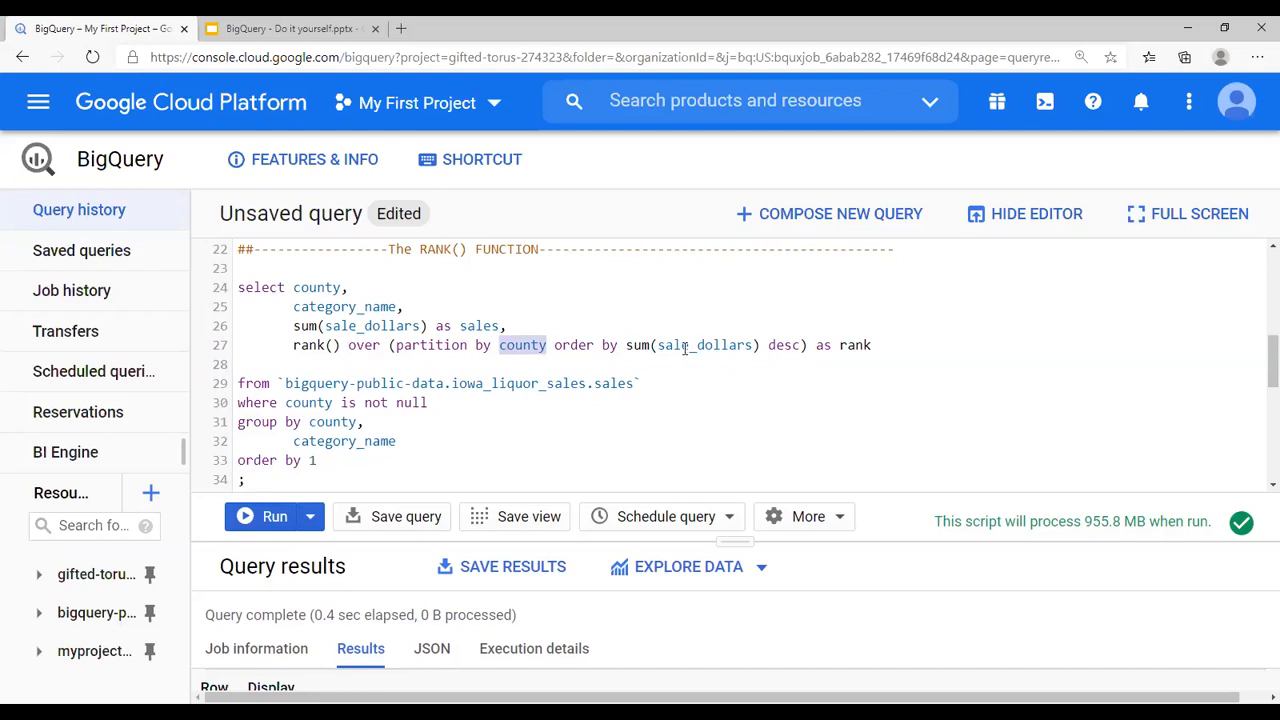
double_click(705, 345)
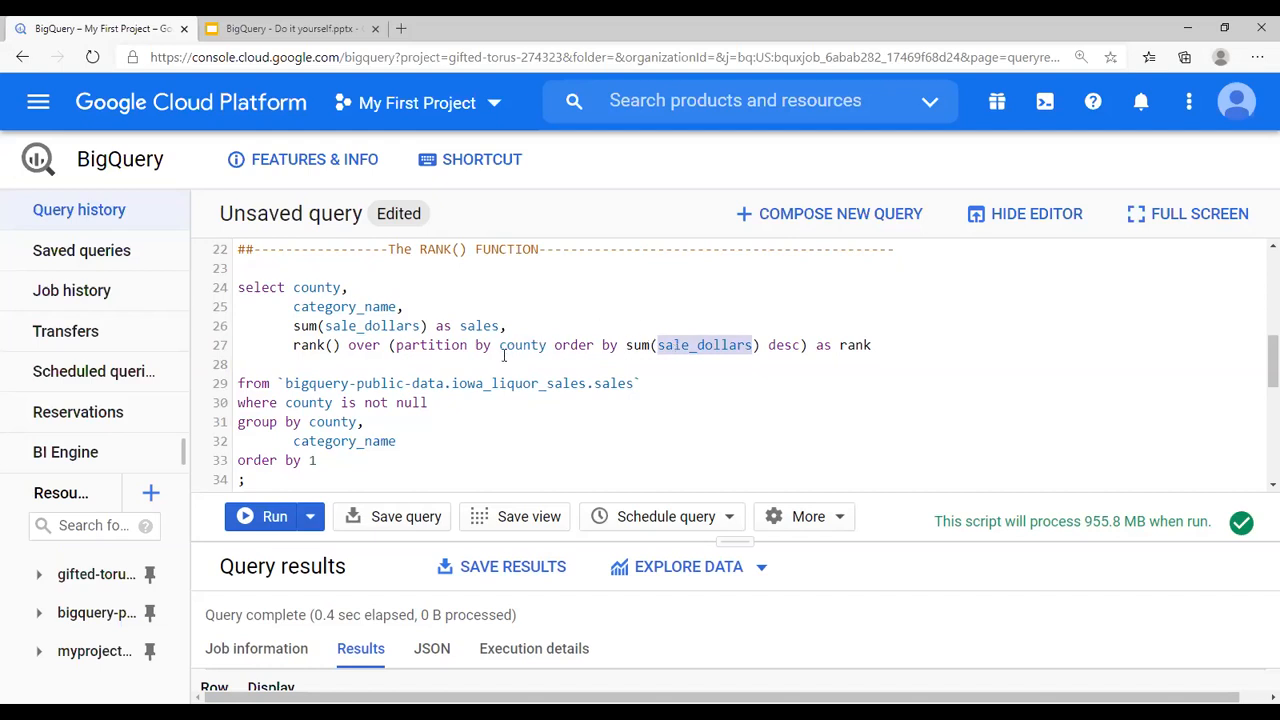
mouse_move(791, 339)
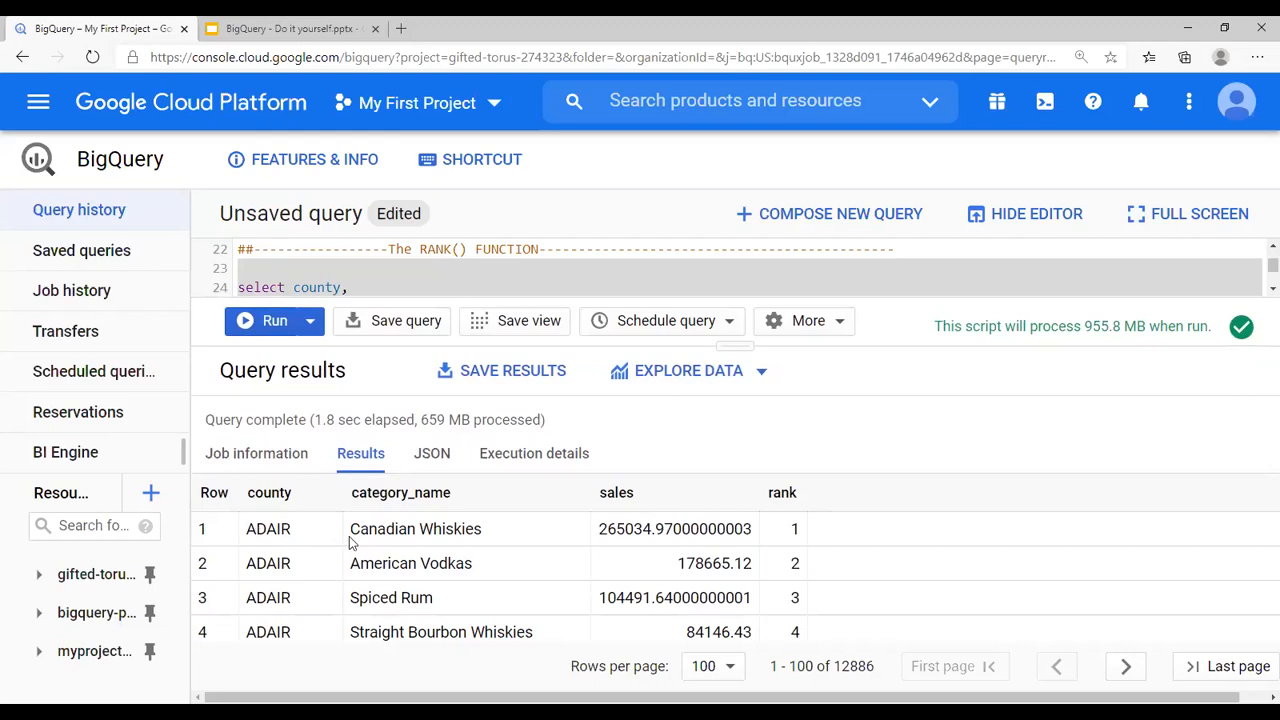
scroll(down, 3)
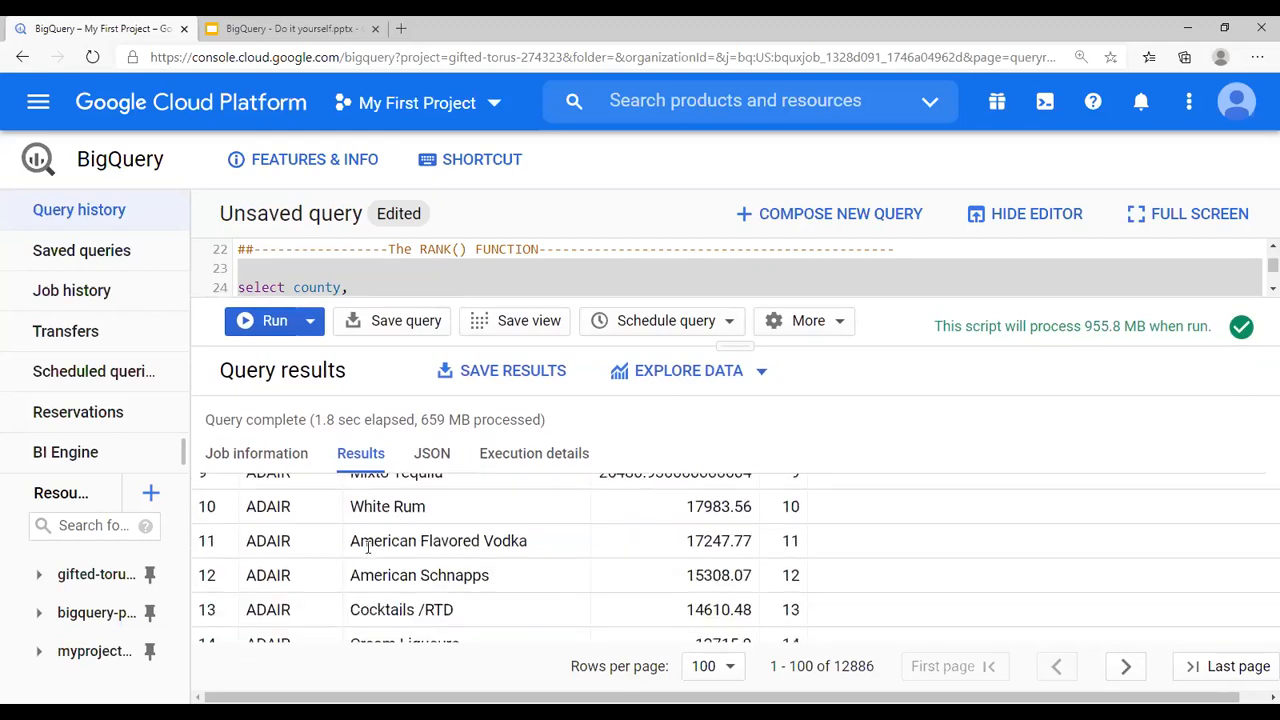
scroll(down, 3)
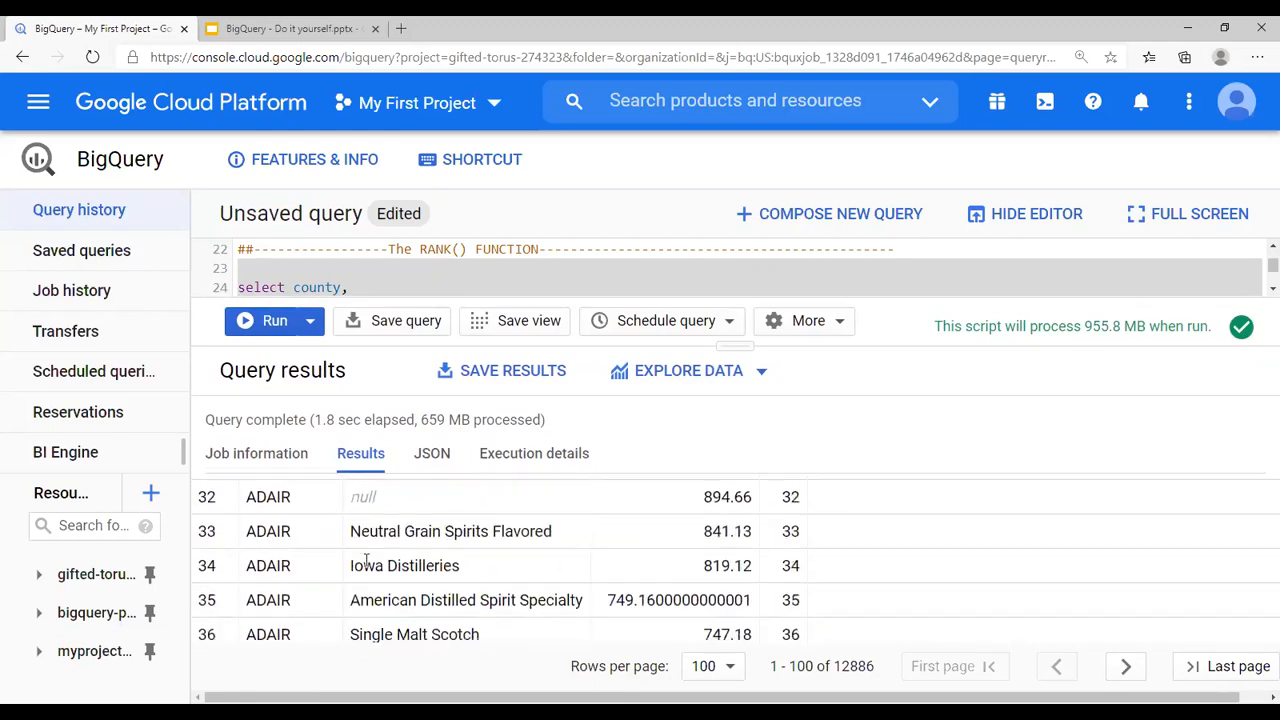
scroll(down, 3)
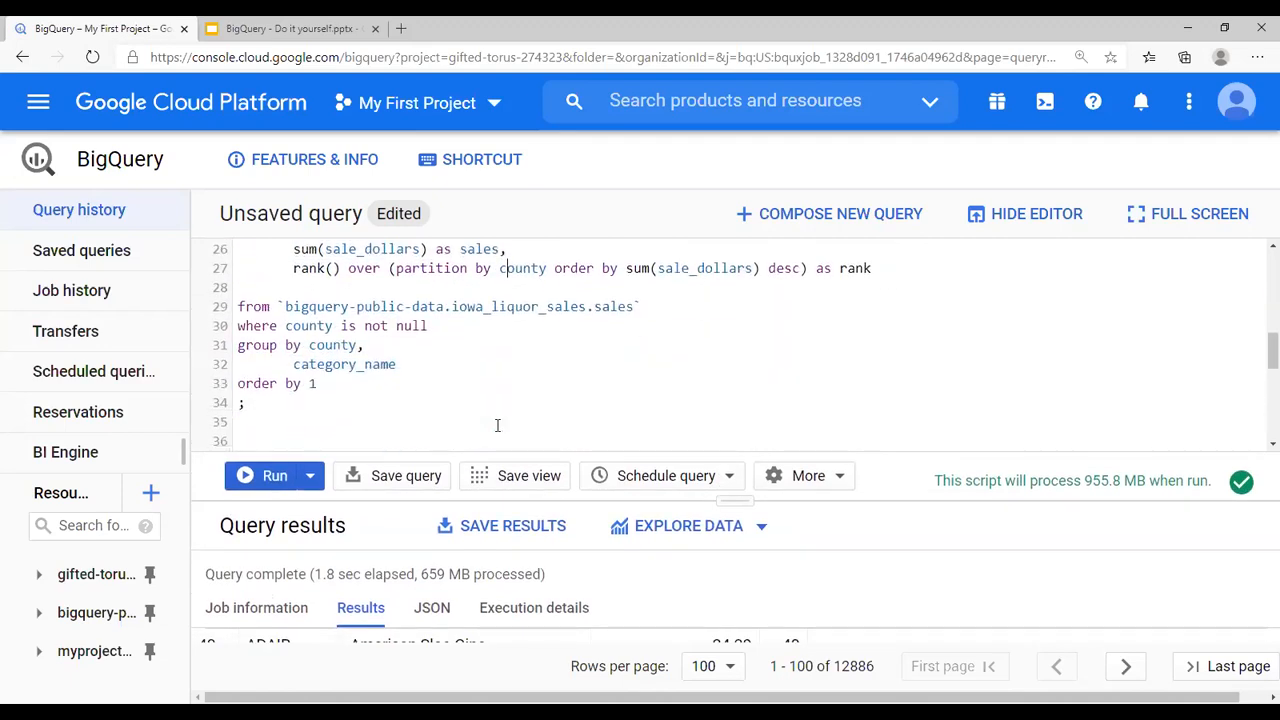
Select the stddev/correlation query returning 454.58 and 0.84 for sales and volume.
scroll(down, 3)
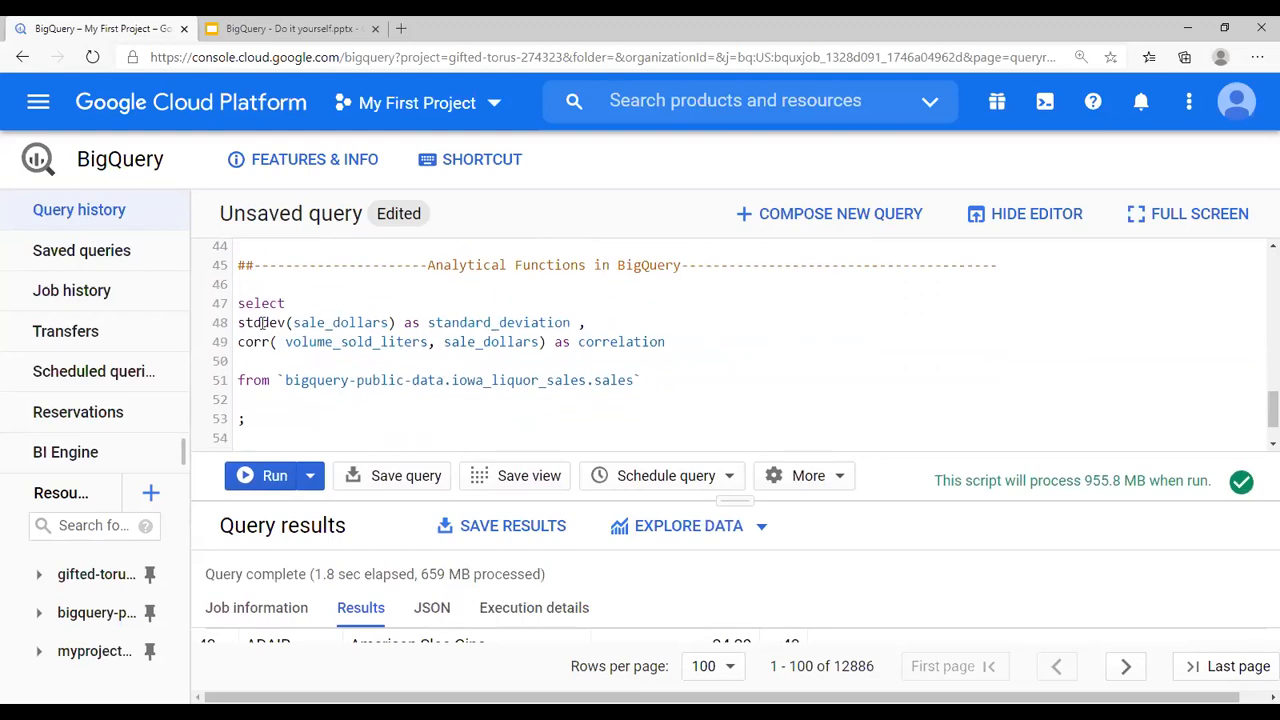
drag(238, 303, 245, 418)
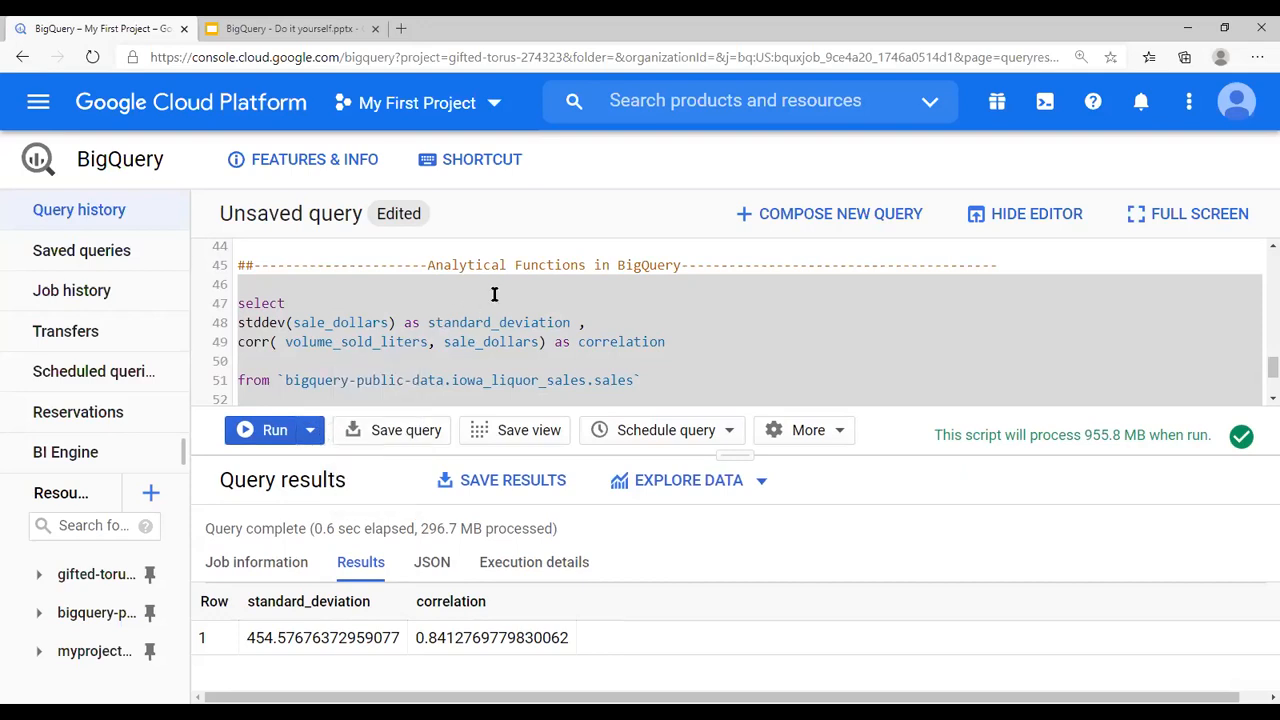
mouse_move(744, 305)
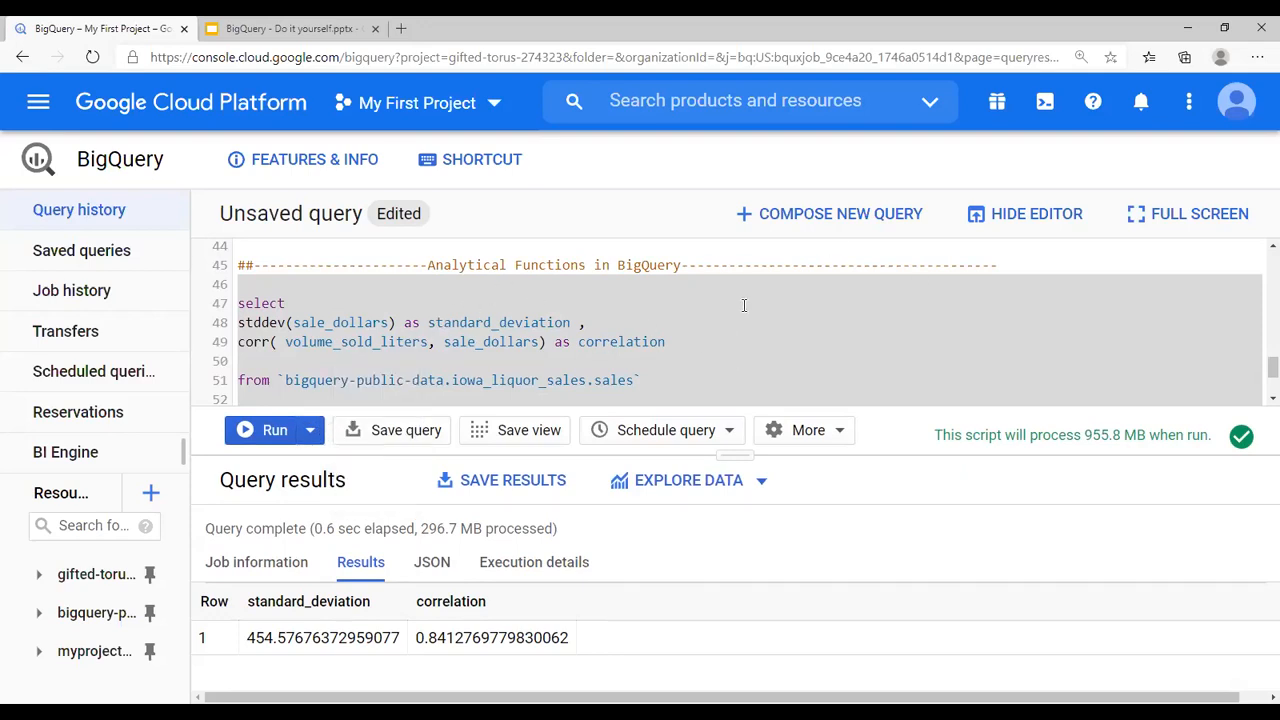
mouse_move(575, 555)
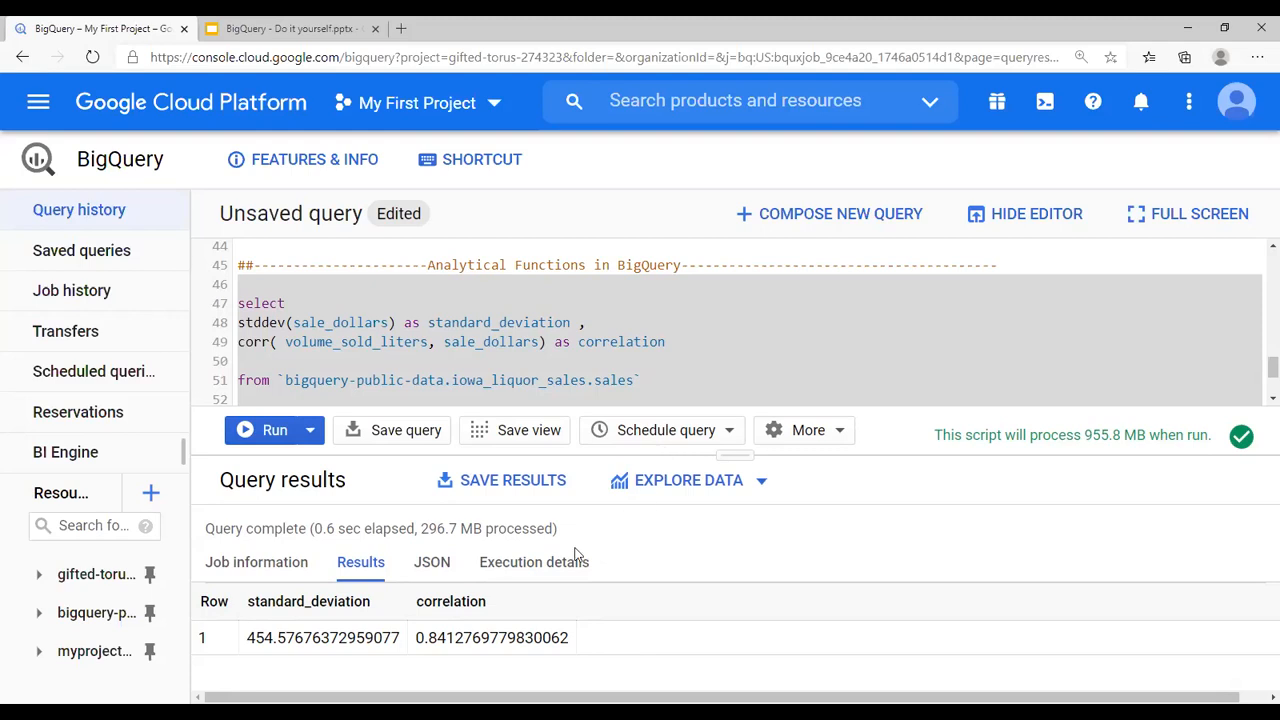
mouse_move(500, 653)
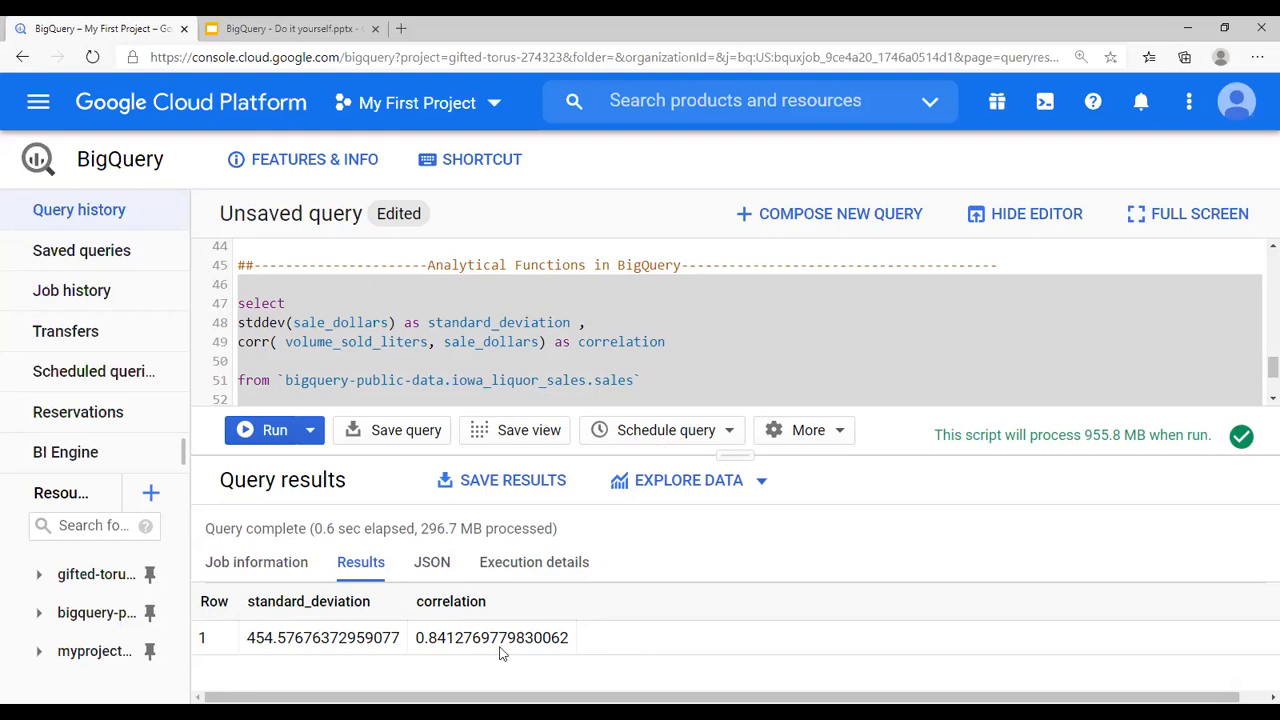